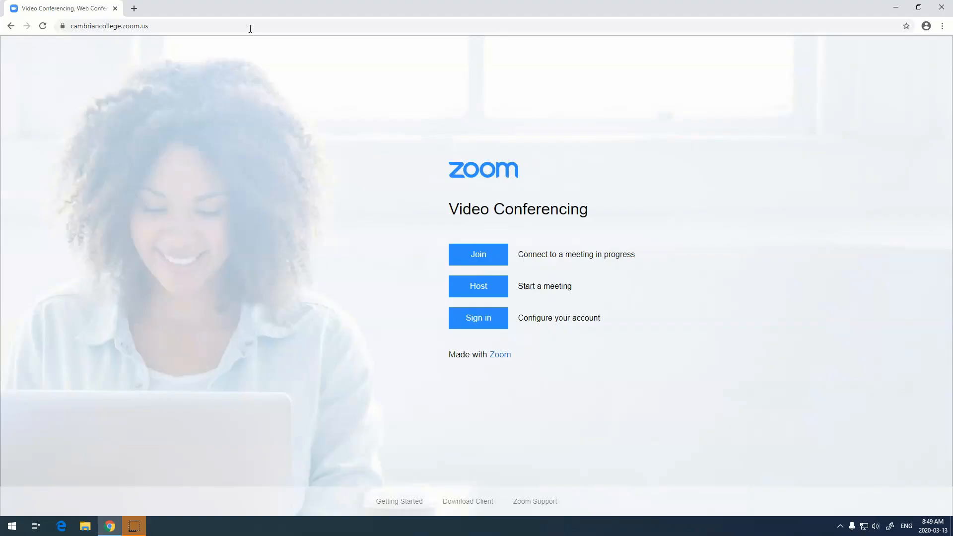
# Start signing in from the cambriancollege.zoom.us landing page.
pyautogui.click(109, 26)
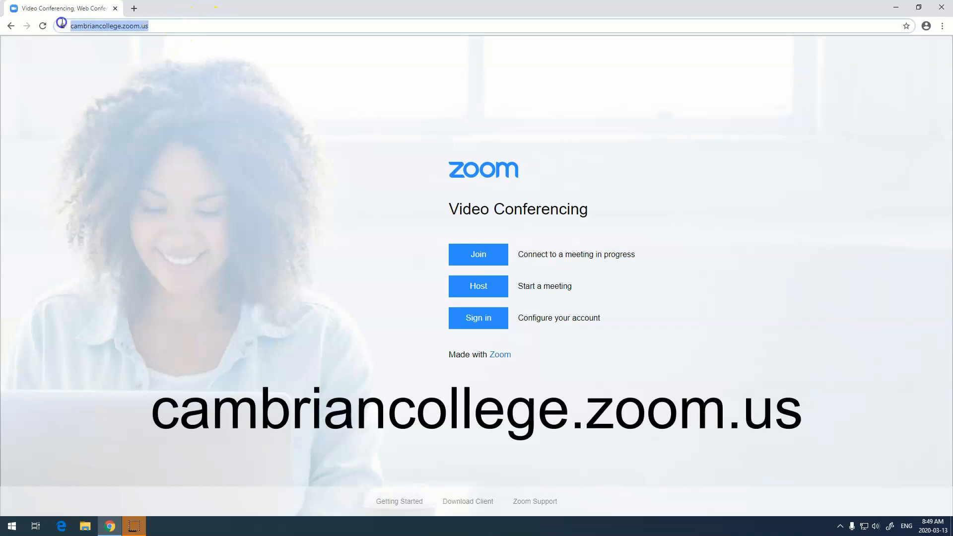
pyautogui.moveTo(225, 24)
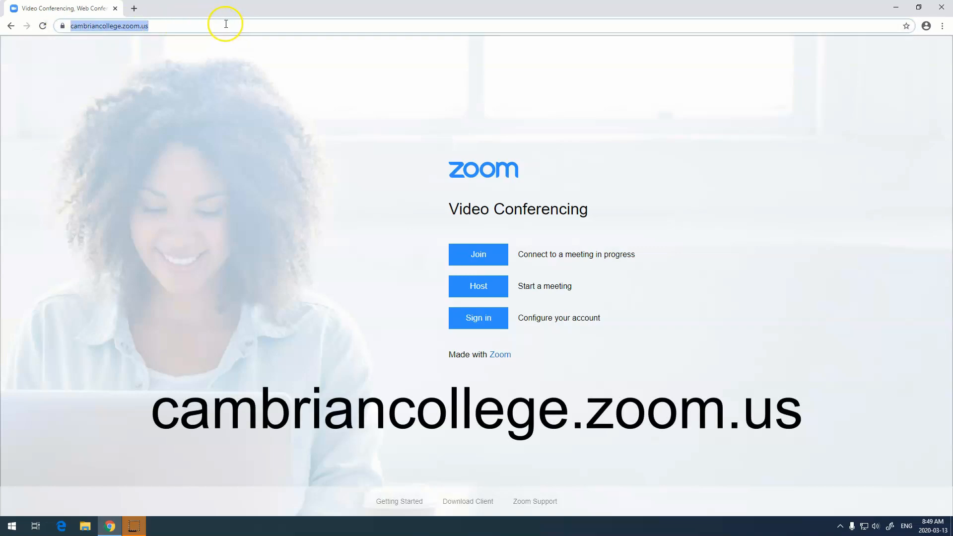
pyautogui.moveTo(420, 282)
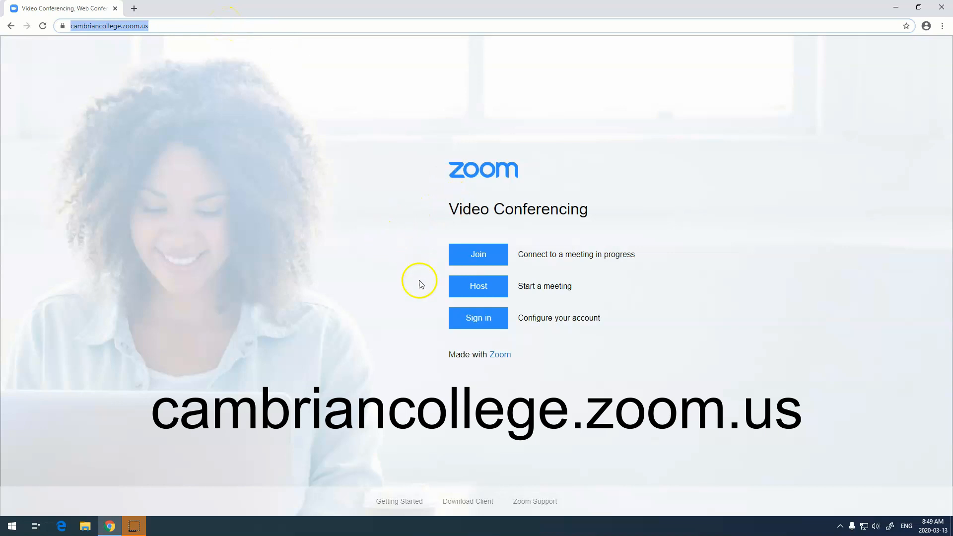
pyautogui.click(477, 317)
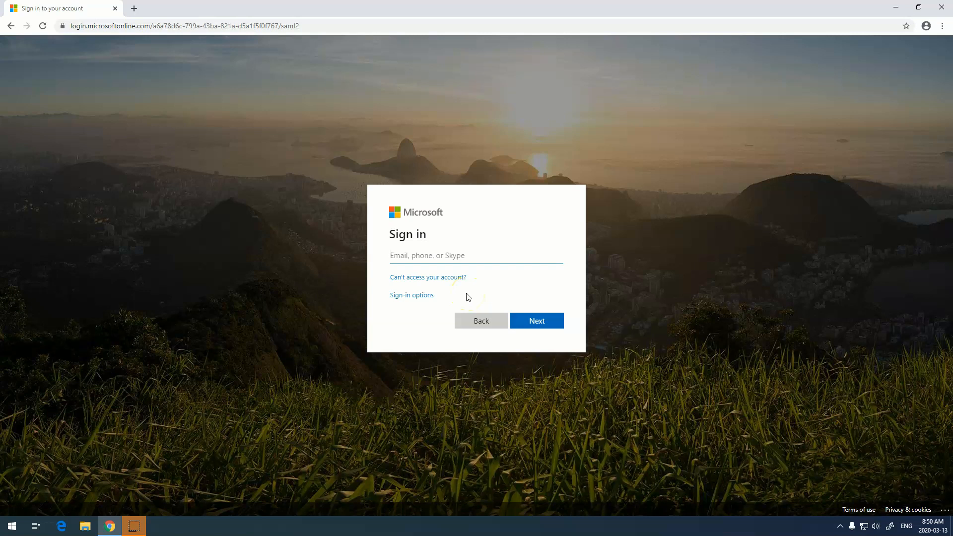
# Enter the college account email on the Microsoft sign-in page and continue.
pyautogui.click(476, 255)
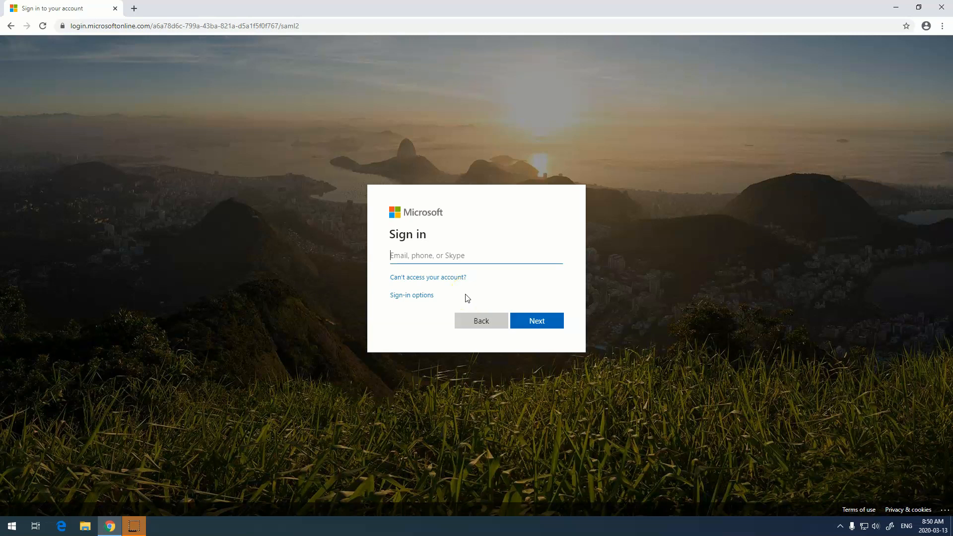
pyautogui.click(536, 320)
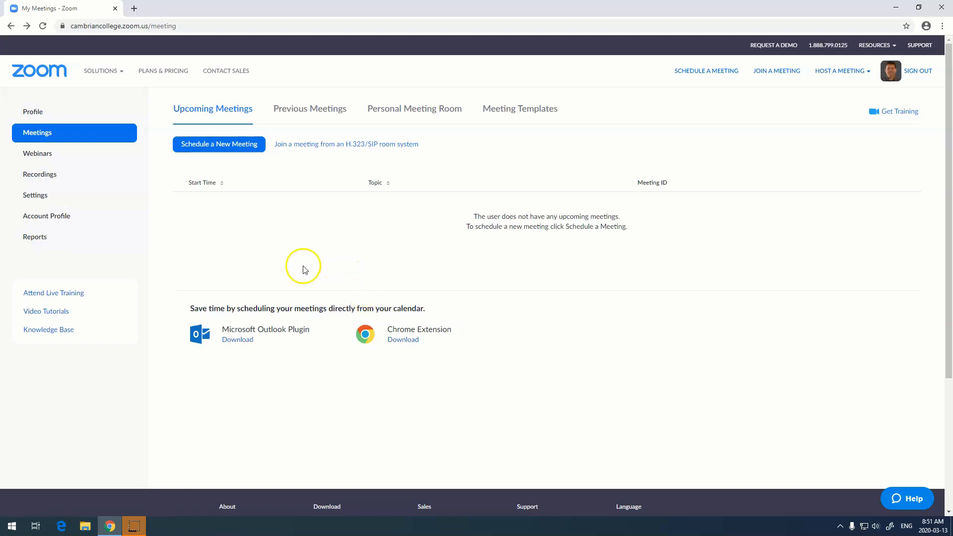
# Open the Profile page and inspect the Personal Meeting ID, cancelling the edit.
pyautogui.click(32, 112)
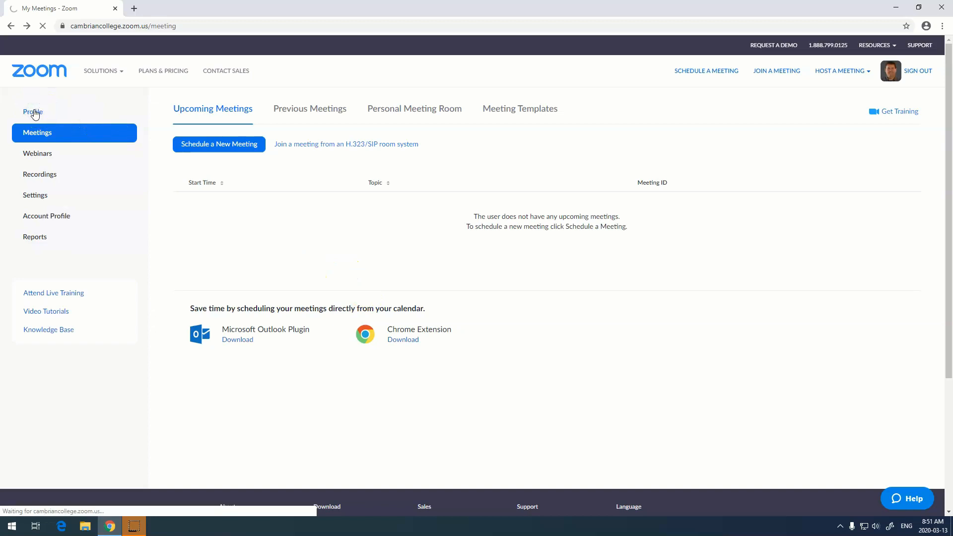
pyautogui.click(32, 111)
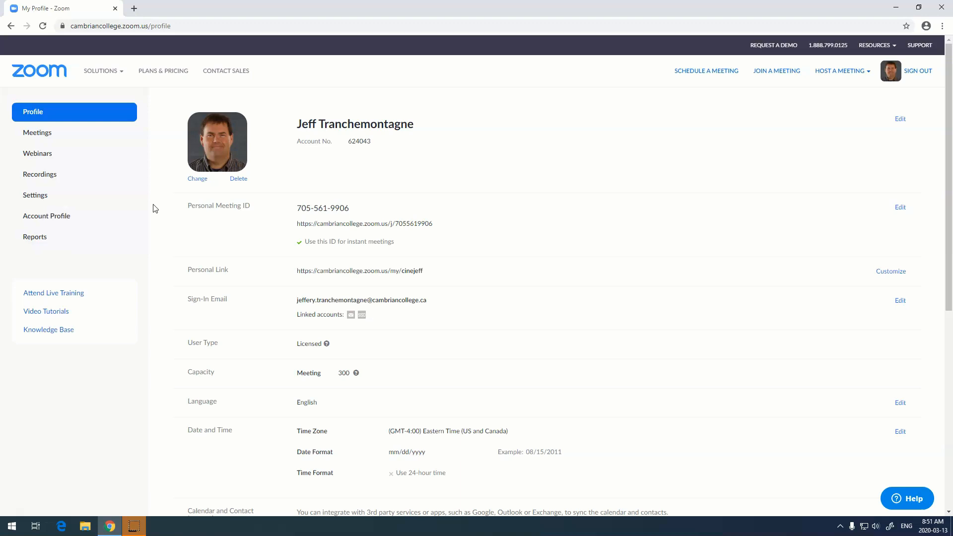
pyautogui.moveTo(297, 217)
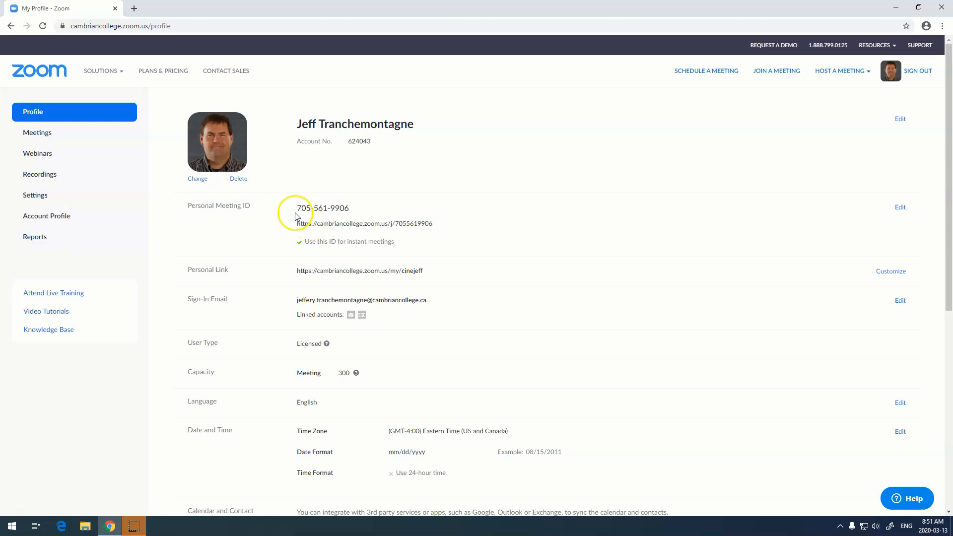
pyautogui.doubleClick(322, 207)
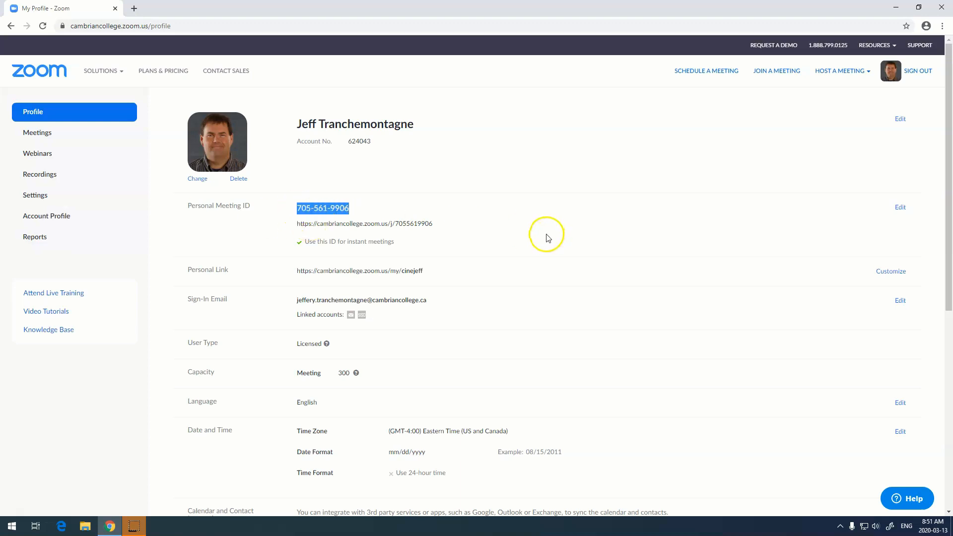
pyautogui.moveTo(541, 236)
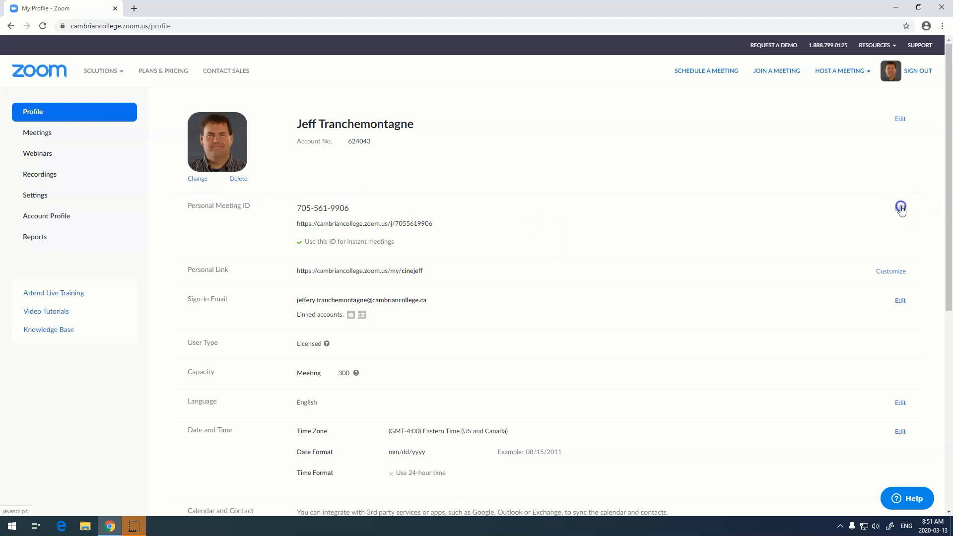
pyautogui.click(900, 207)
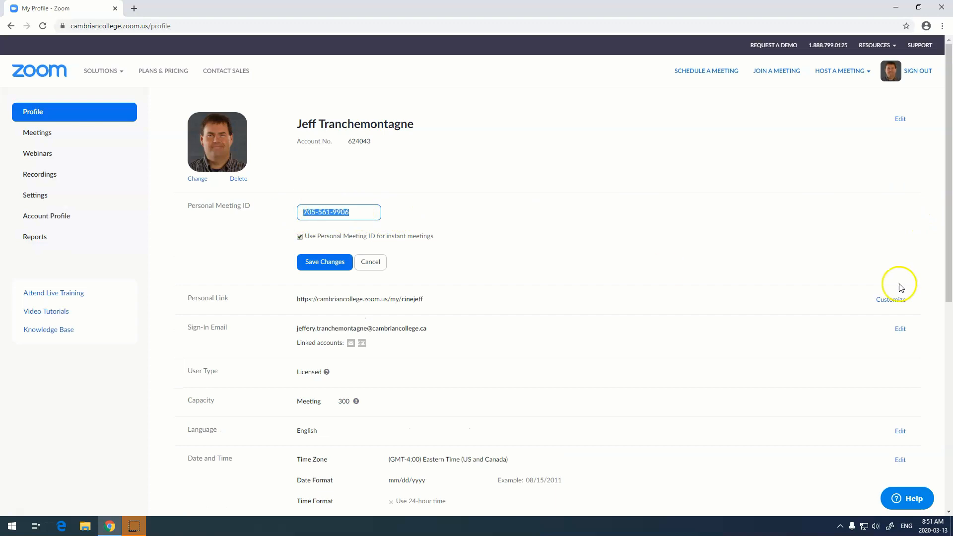
pyautogui.click(324, 262)
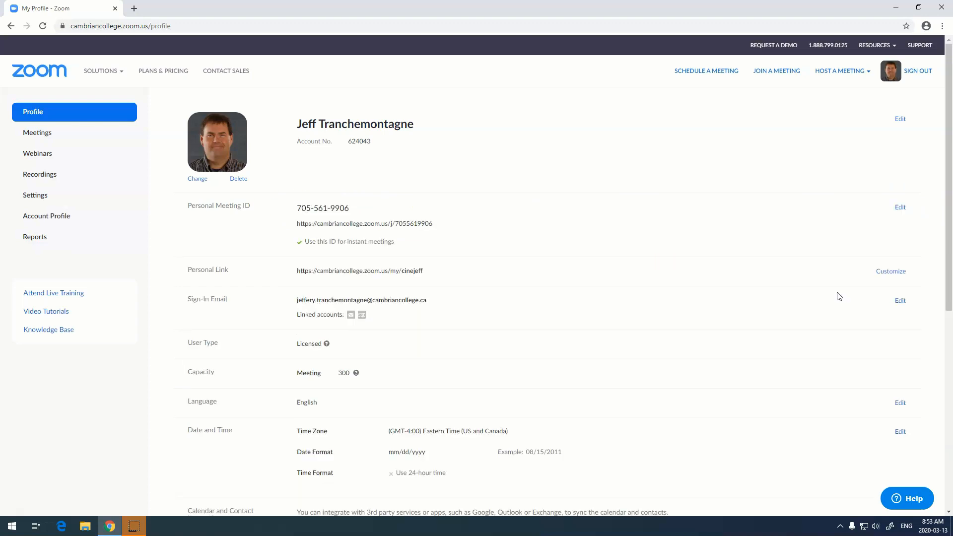
pyautogui.click(840, 70)
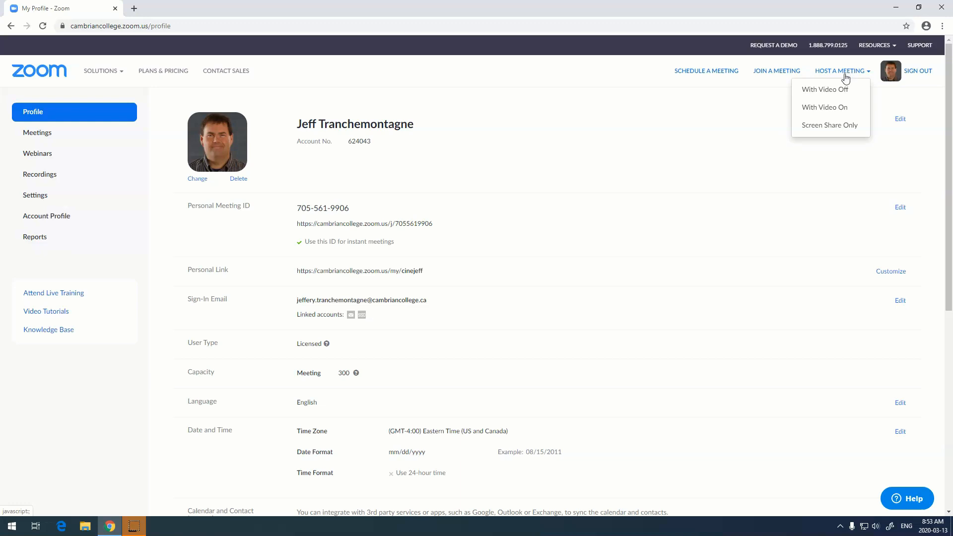
pyautogui.moveTo(825, 89)
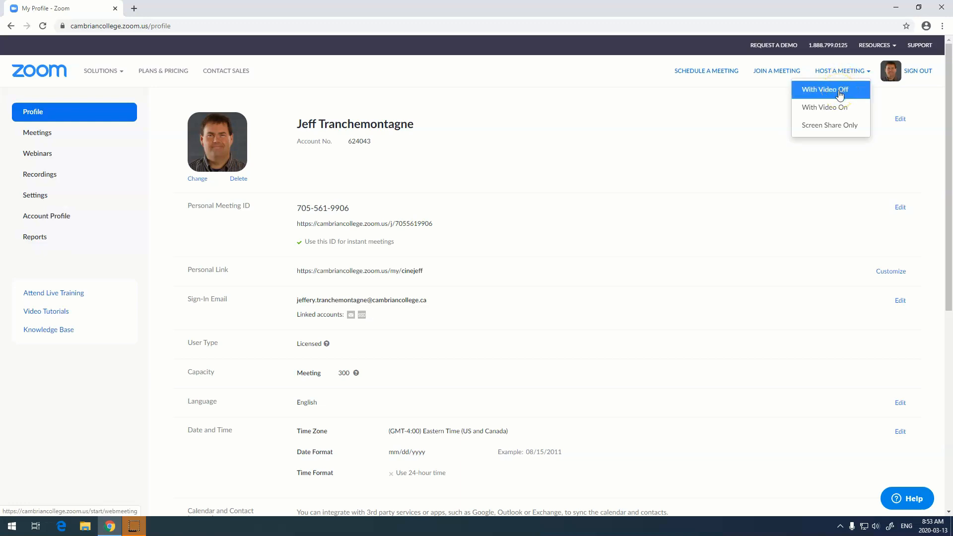
# Host a new meeting with video off.
pyautogui.click(823, 89)
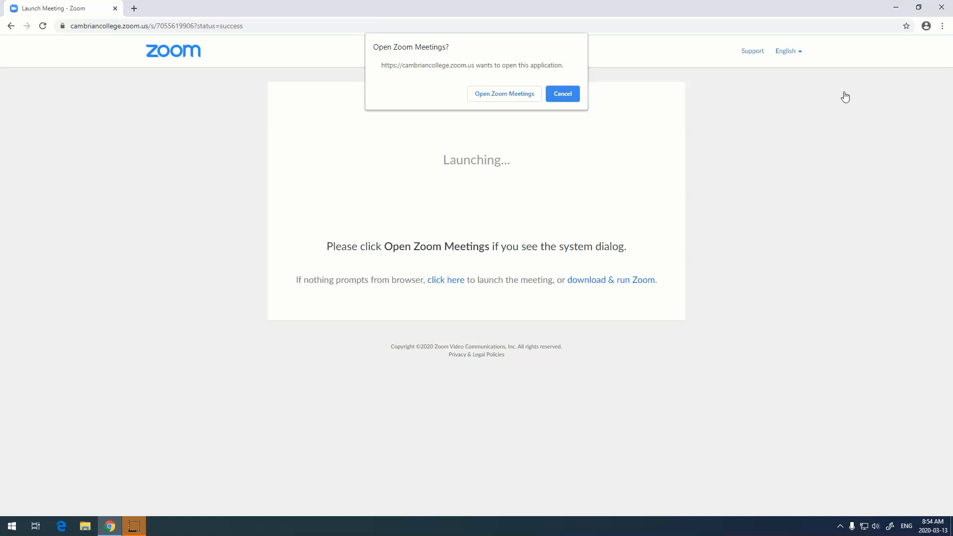
pyautogui.moveTo(788, 183)
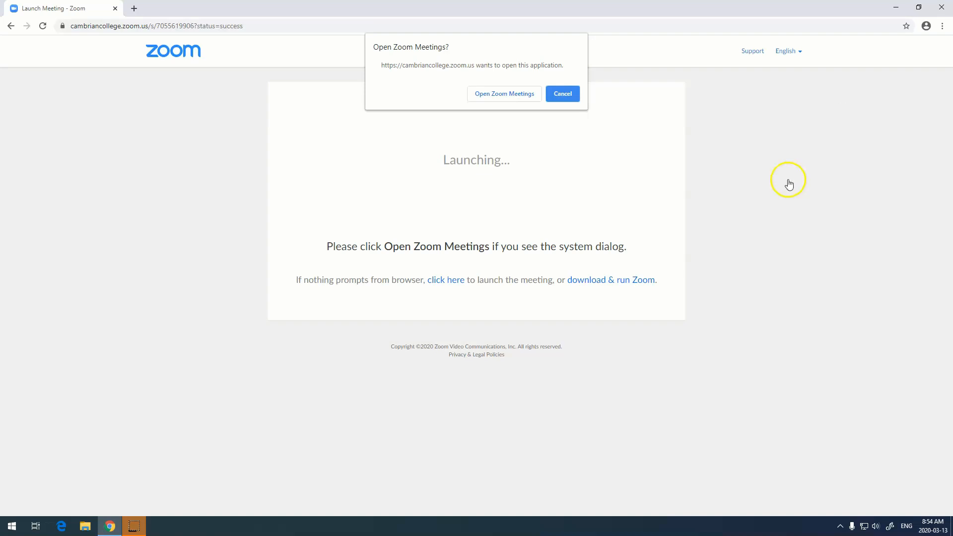
pyautogui.moveTo(787, 184)
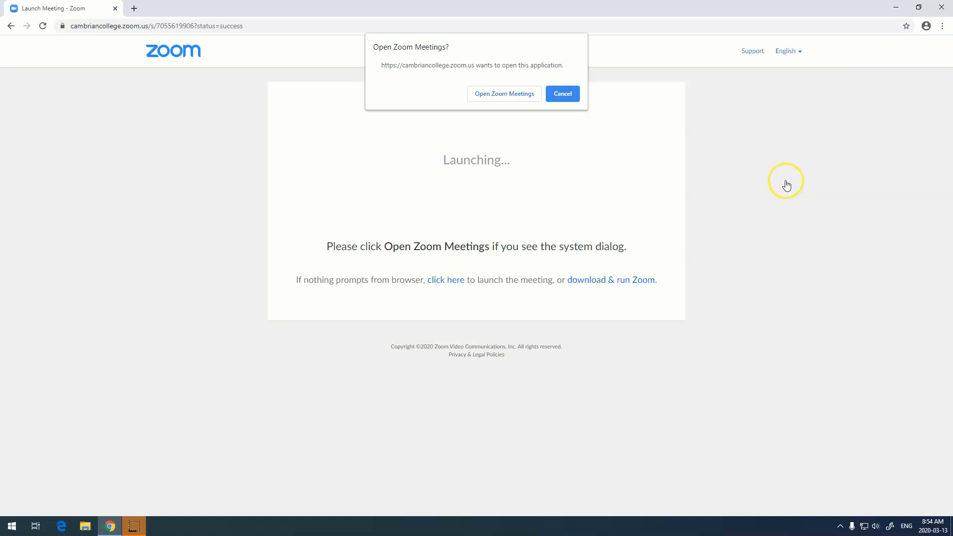
pyautogui.moveTo(786, 185)
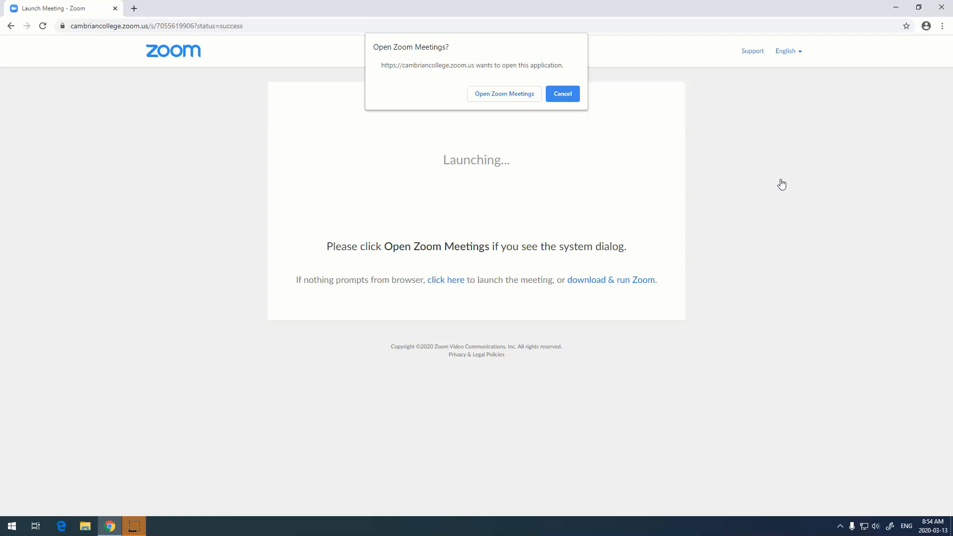
pyautogui.moveTo(507, 154)
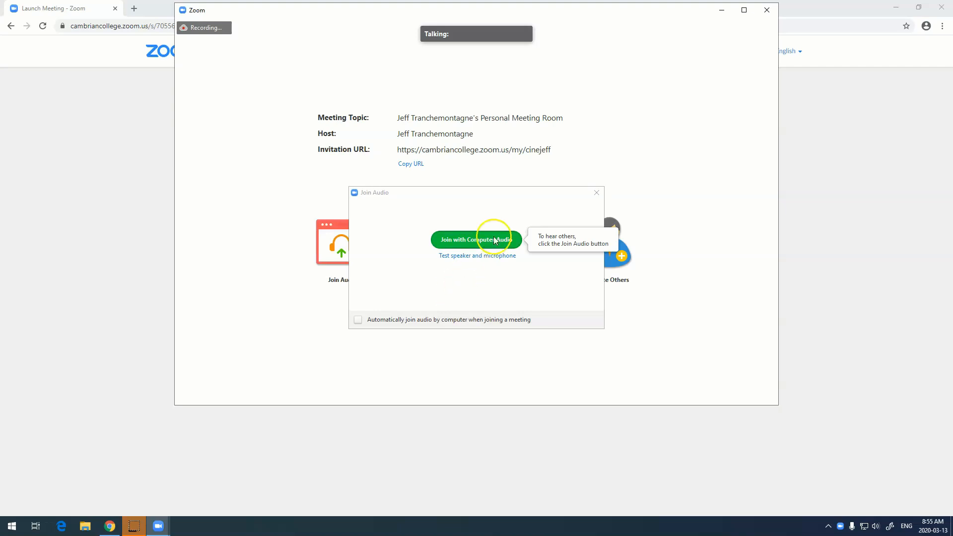
pyautogui.moveTo(486, 242)
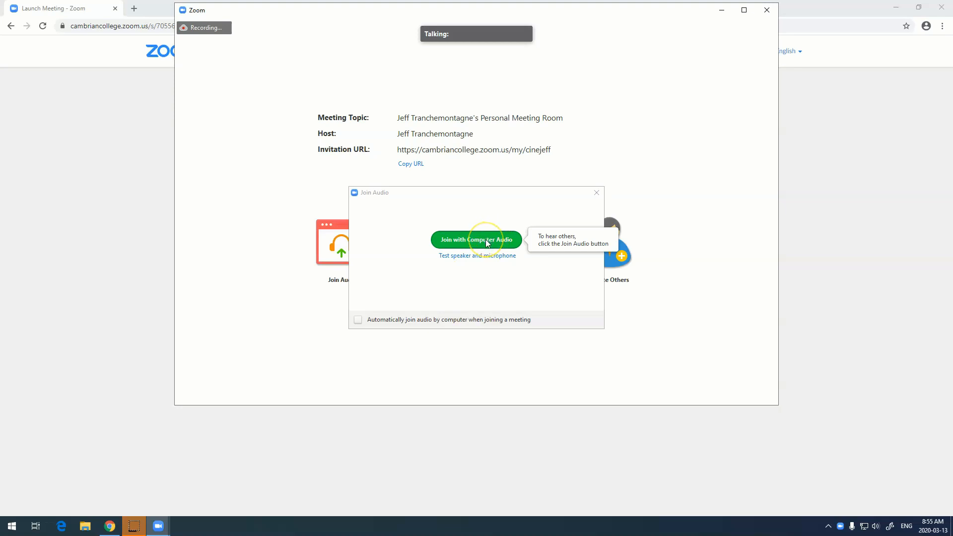
pyautogui.moveTo(481, 249)
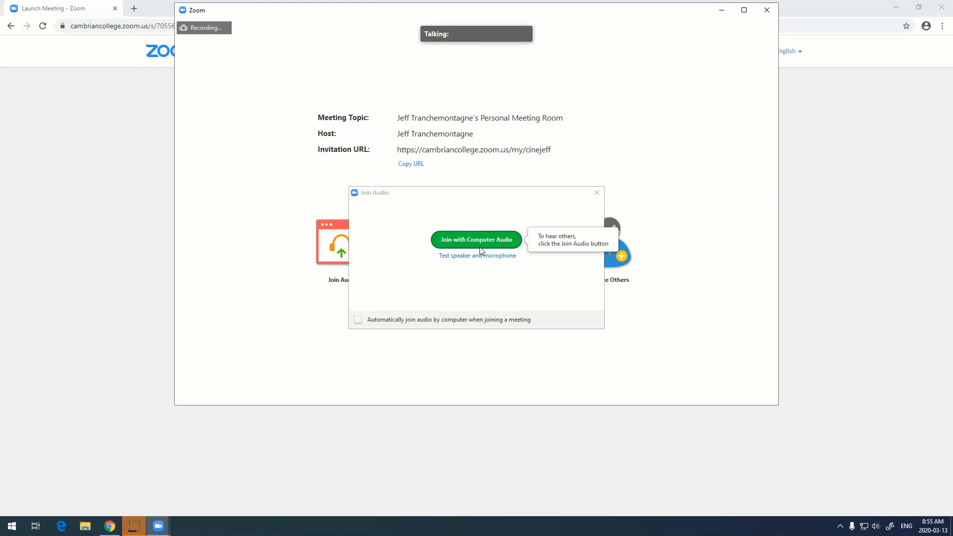
# Join with Computer Audio.
pyautogui.click(476, 239)
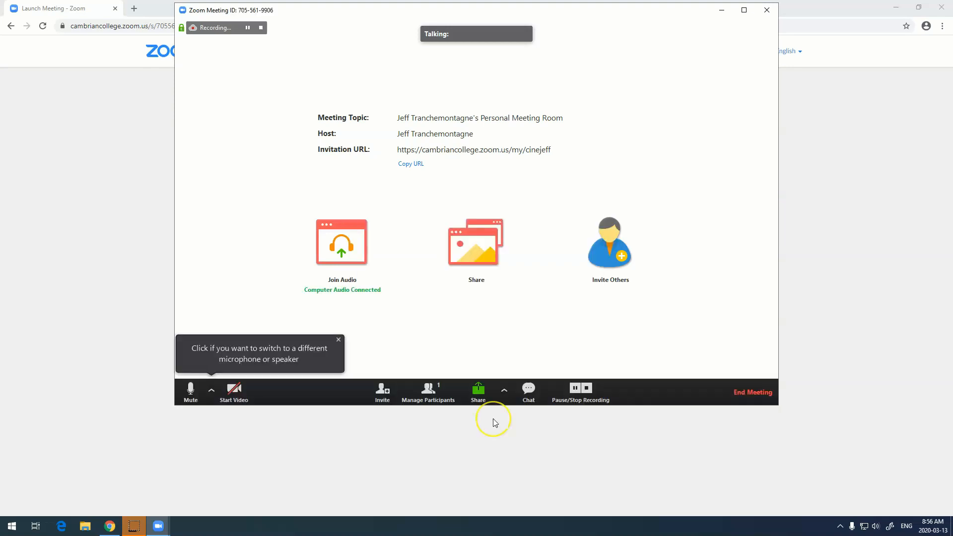
pyautogui.moveTo(206, 390)
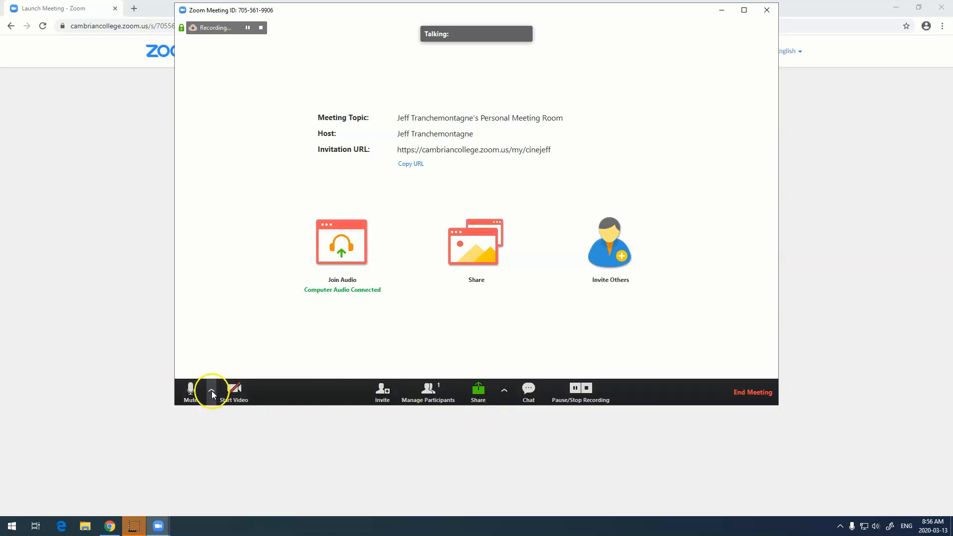
pyautogui.click(213, 392)
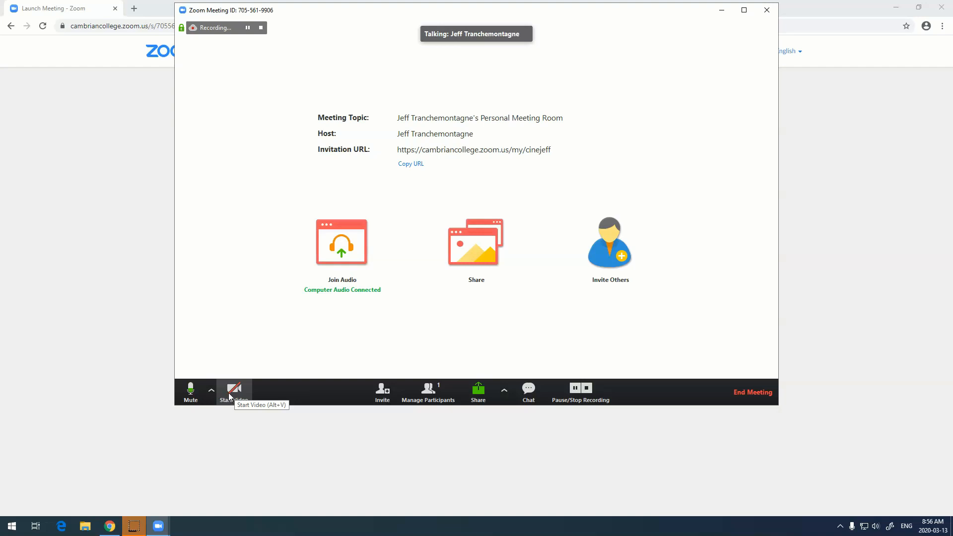
pyautogui.click(234, 391)
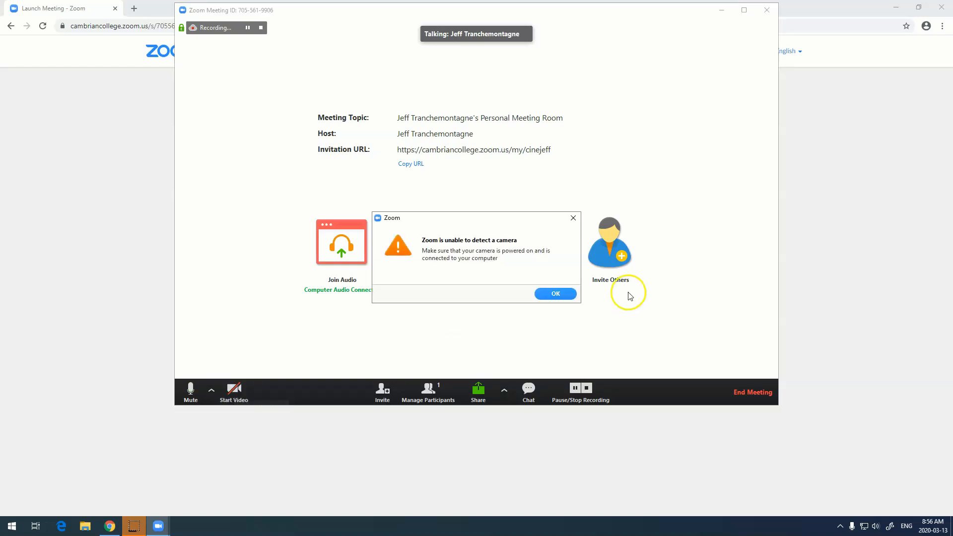
pyautogui.click(554, 294)
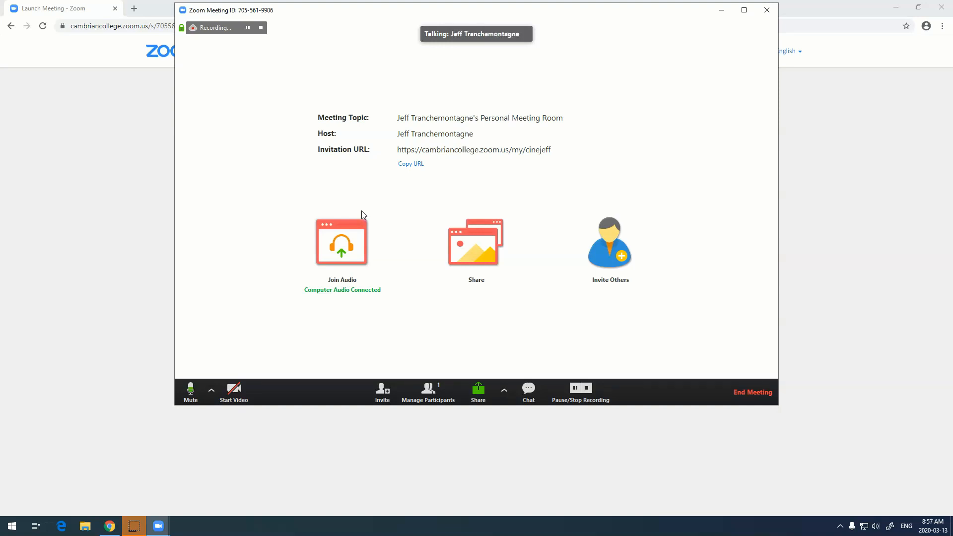
pyautogui.moveTo(572, 388)
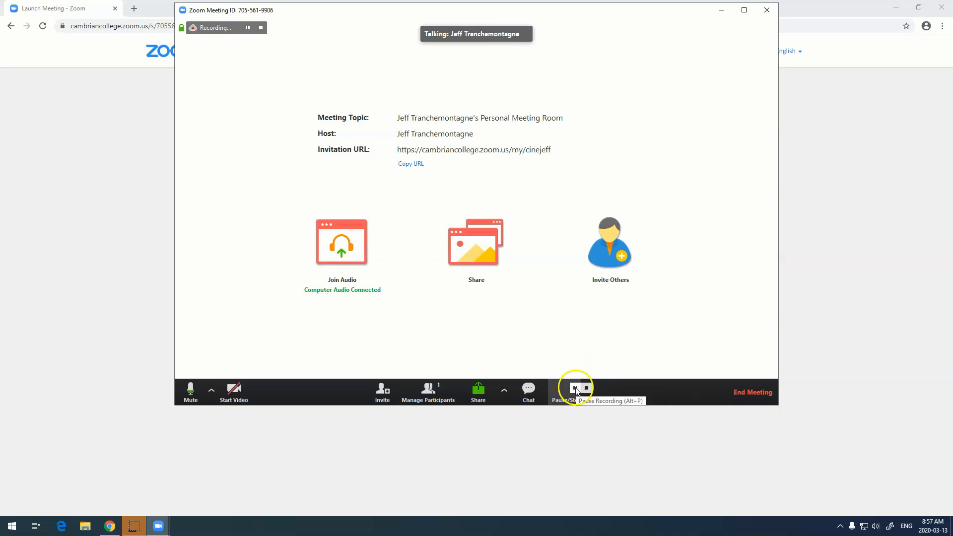
# Pause, resume, then stop the cloud recording, confirming with Yes.
pyautogui.click(574, 388)
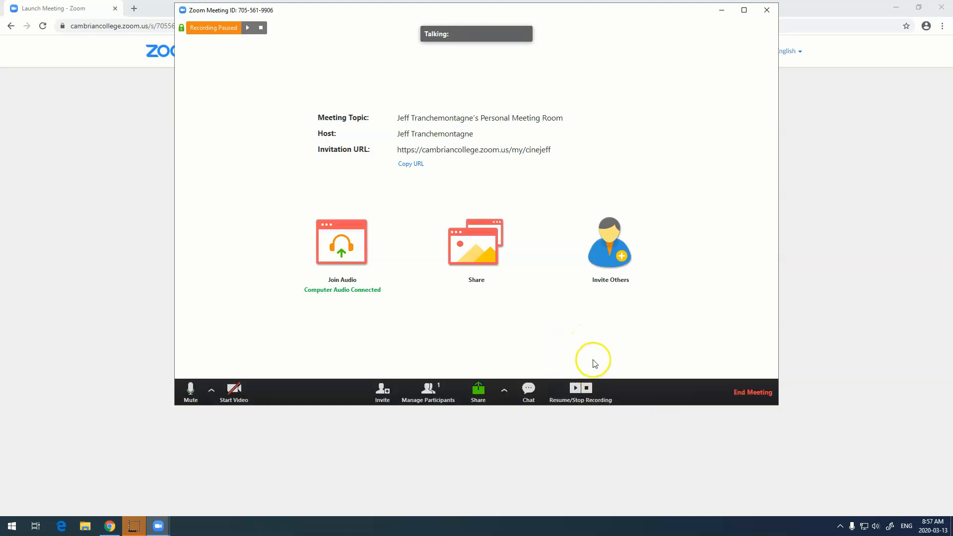
pyautogui.click(575, 388)
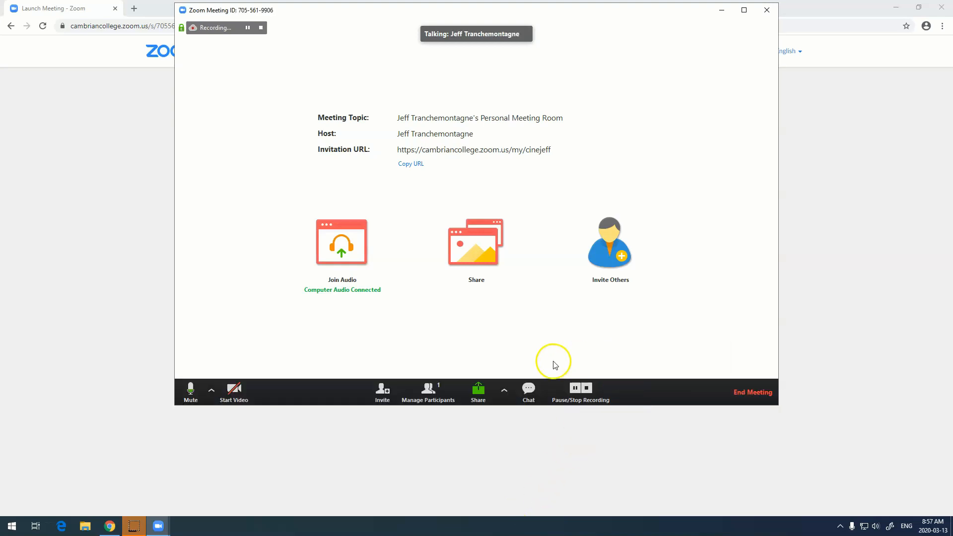
pyautogui.moveTo(637, 363)
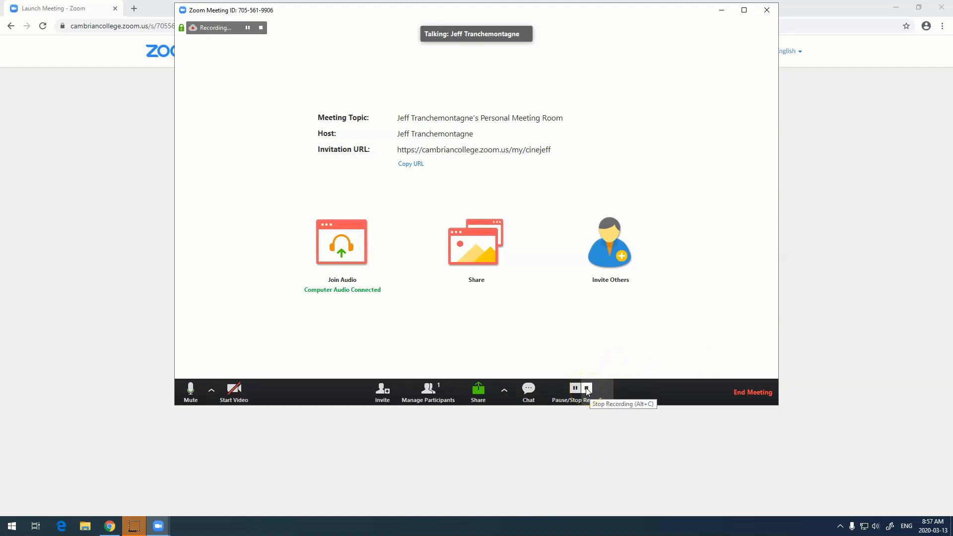
pyautogui.click(585, 388)
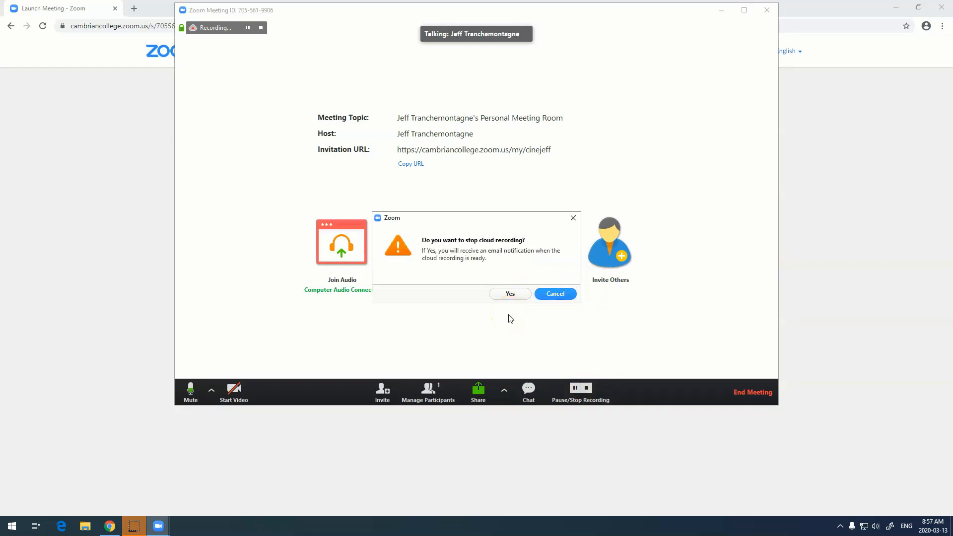
pyautogui.moveTo(511, 309)
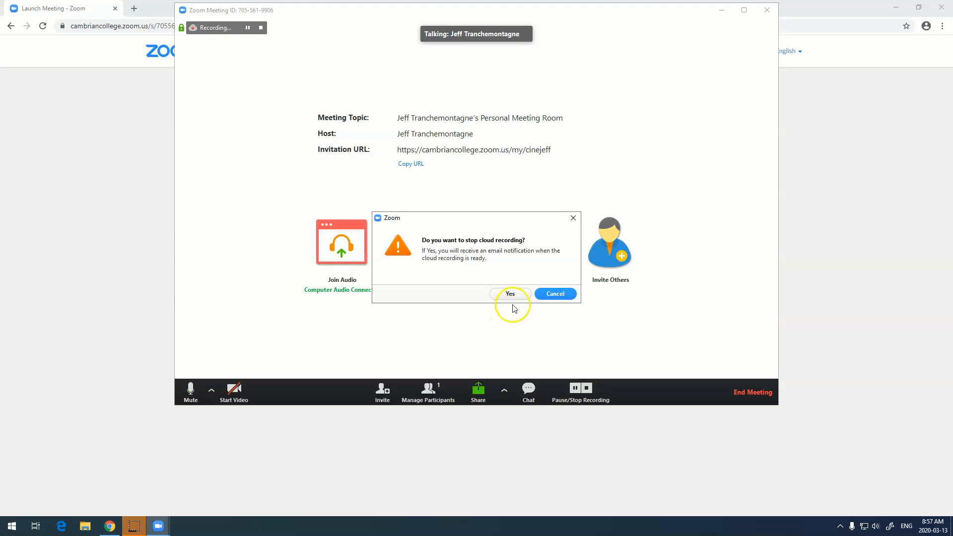
pyautogui.click(510, 294)
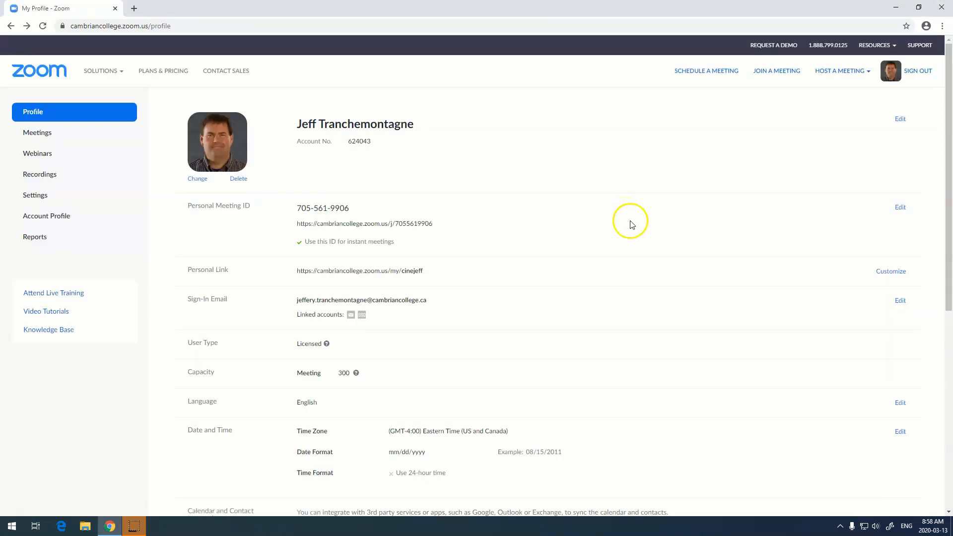
pyautogui.click(777, 71)
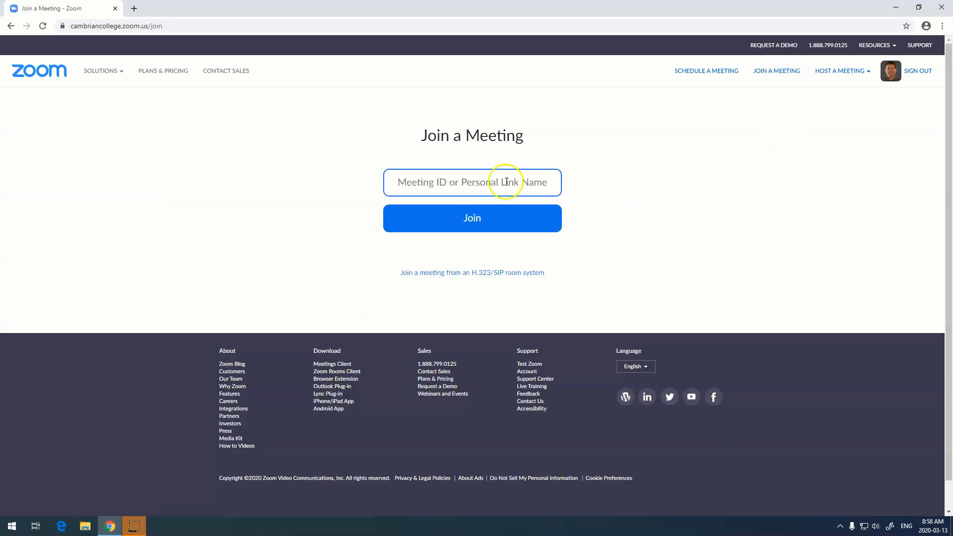
pyautogui.moveTo(597, 204)
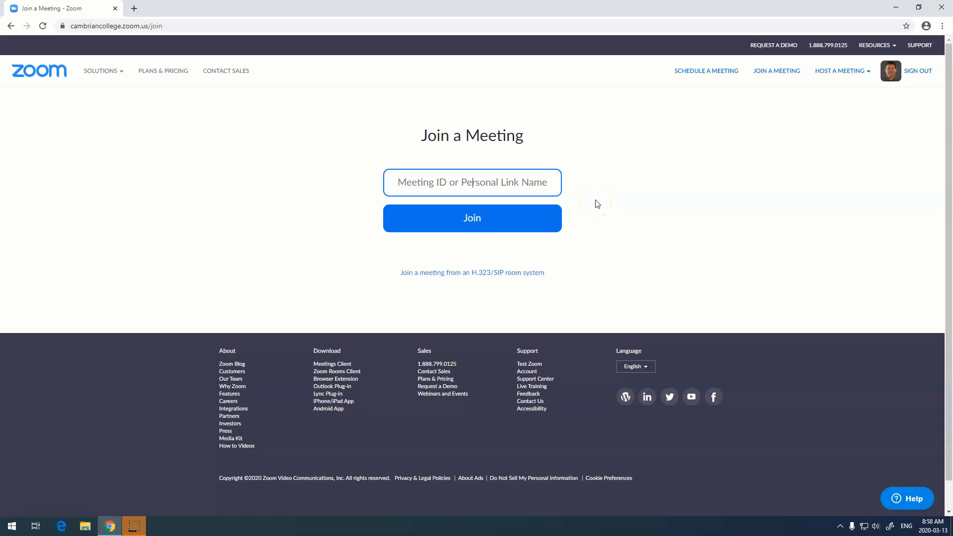
pyautogui.write('705 56')
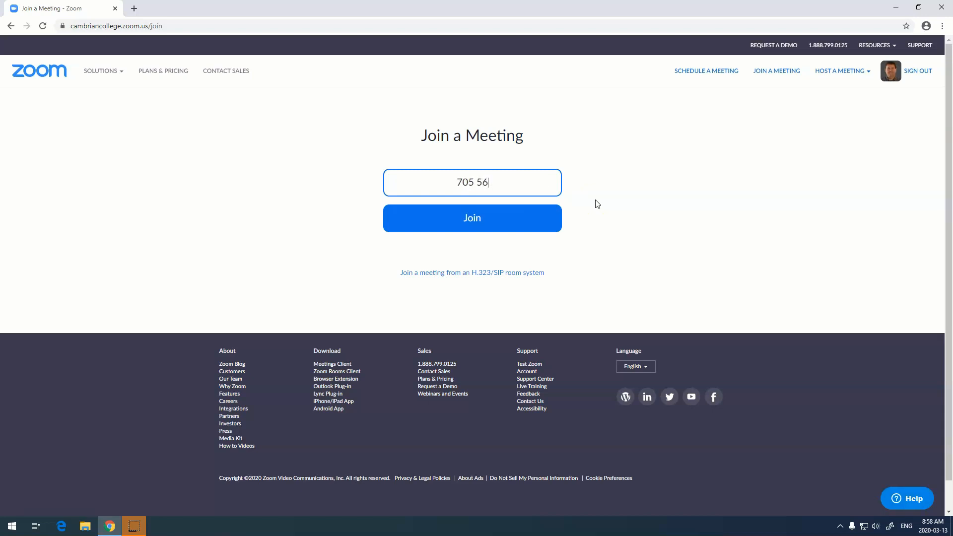
pyautogui.write('1 9906')
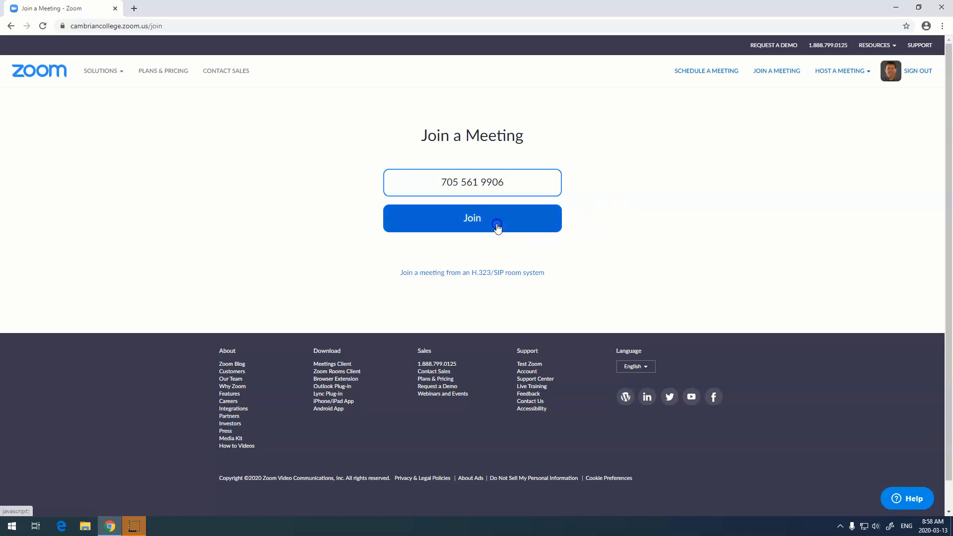
pyautogui.click(472, 218)
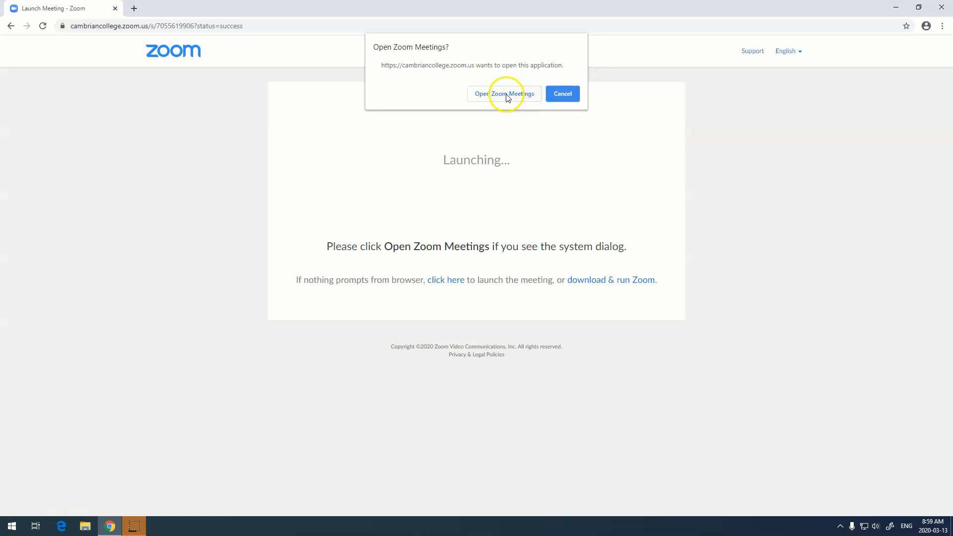
# Relaunch Zoom Meetings and copy the meeting invitation via Invite Others.
pyautogui.click(503, 94)
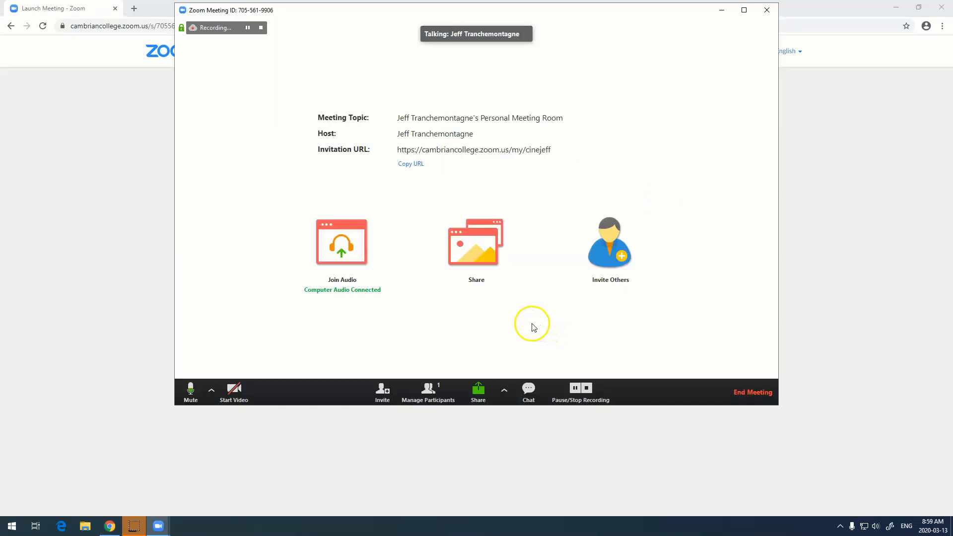
pyautogui.moveTo(341, 242)
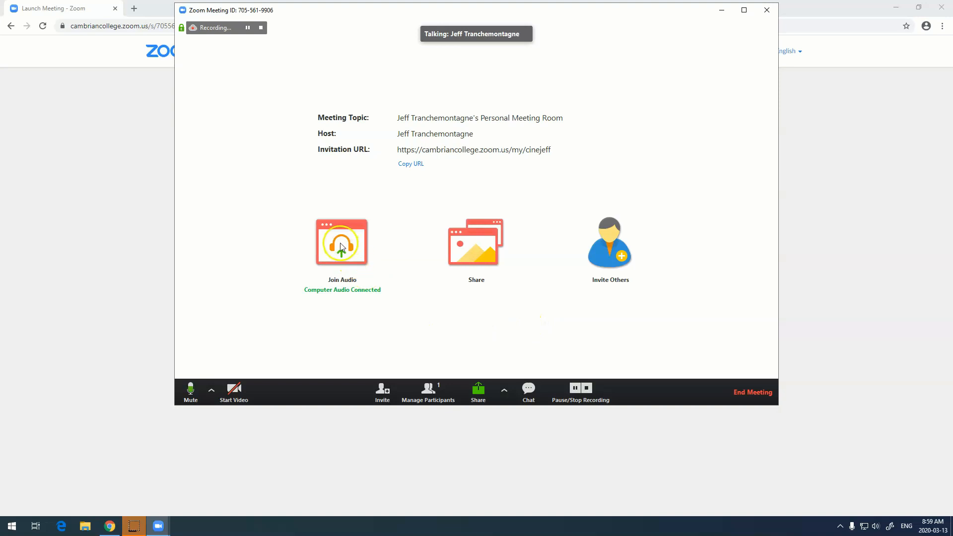
pyautogui.moveTo(380, 296)
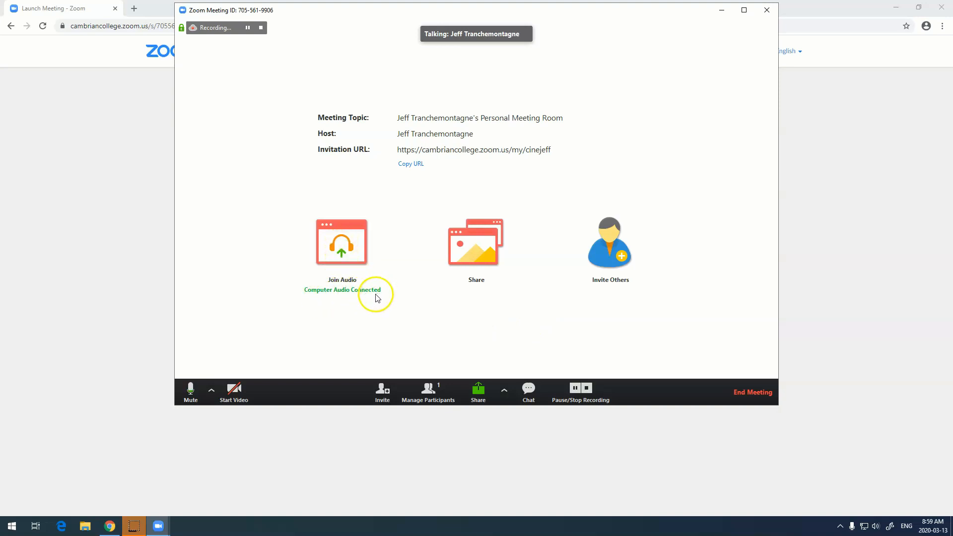
pyautogui.moveTo(599, 295)
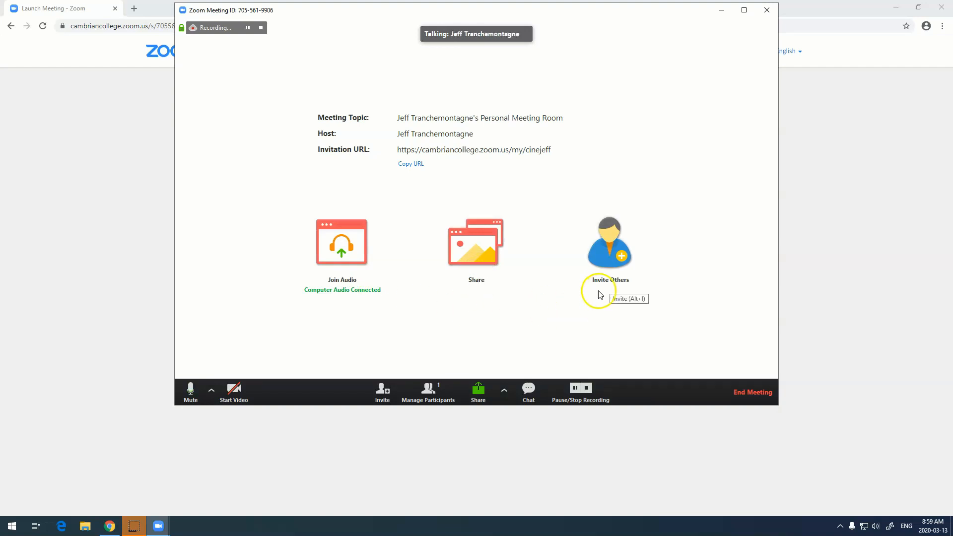
pyautogui.click(607, 243)
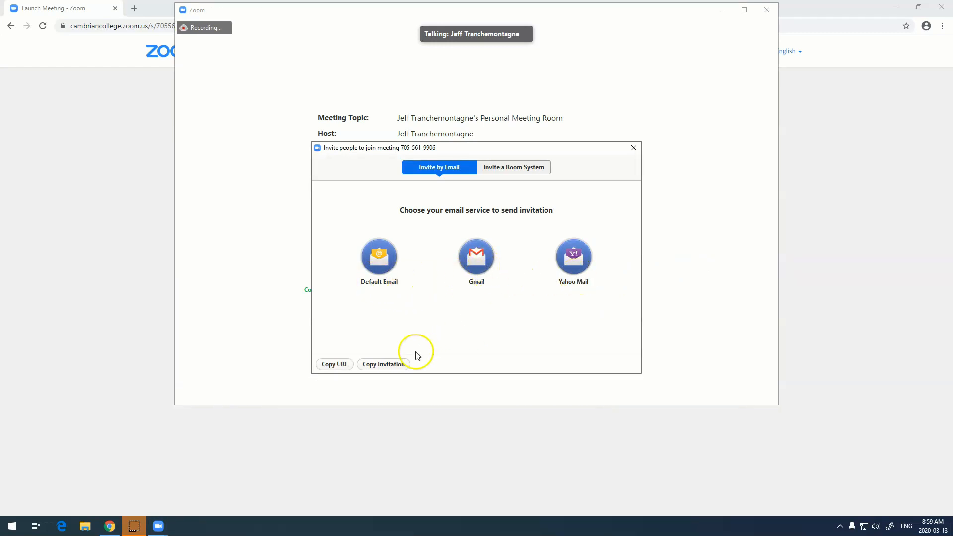
pyautogui.click(633, 148)
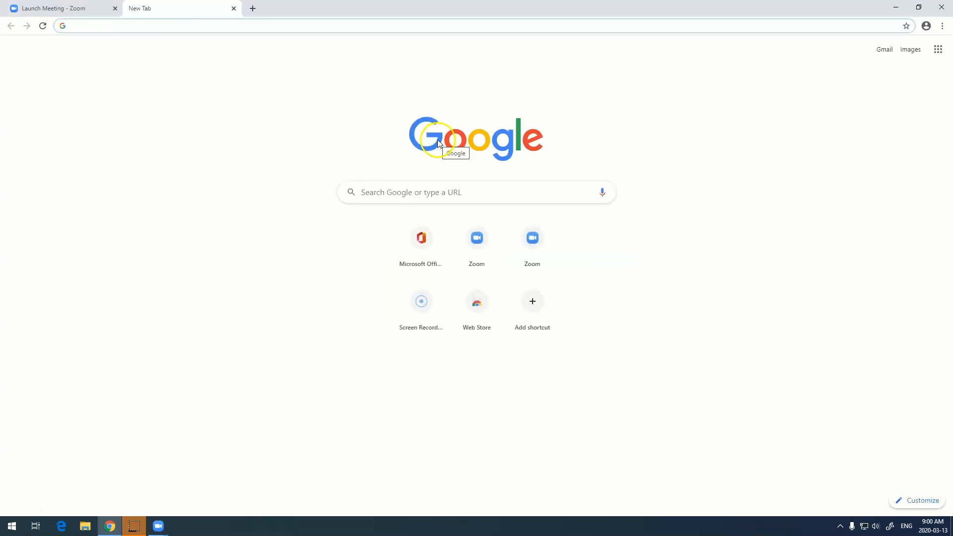
# Load zoom.us in the new tab and go to its Join a Meeting page.
pyautogui.write('zz')
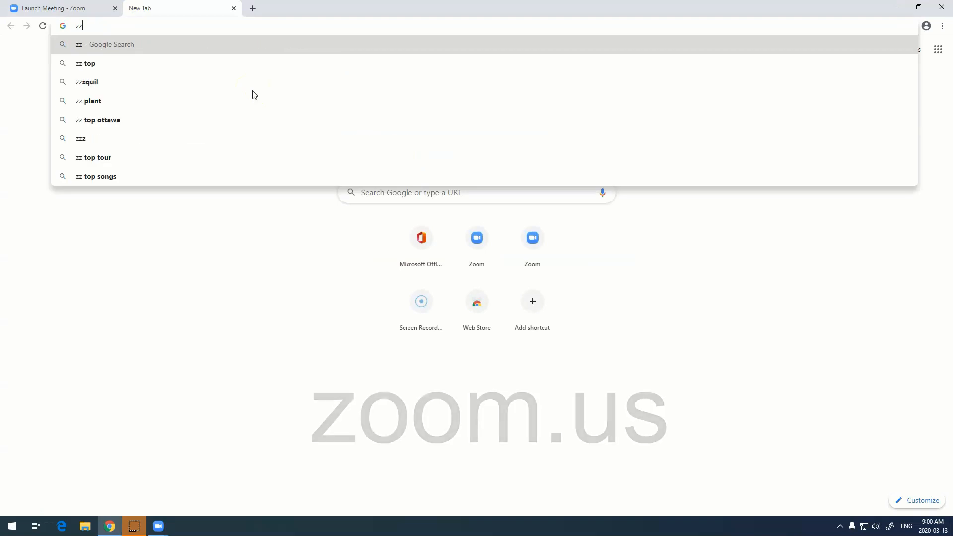
pyautogui.write('zoom.us')
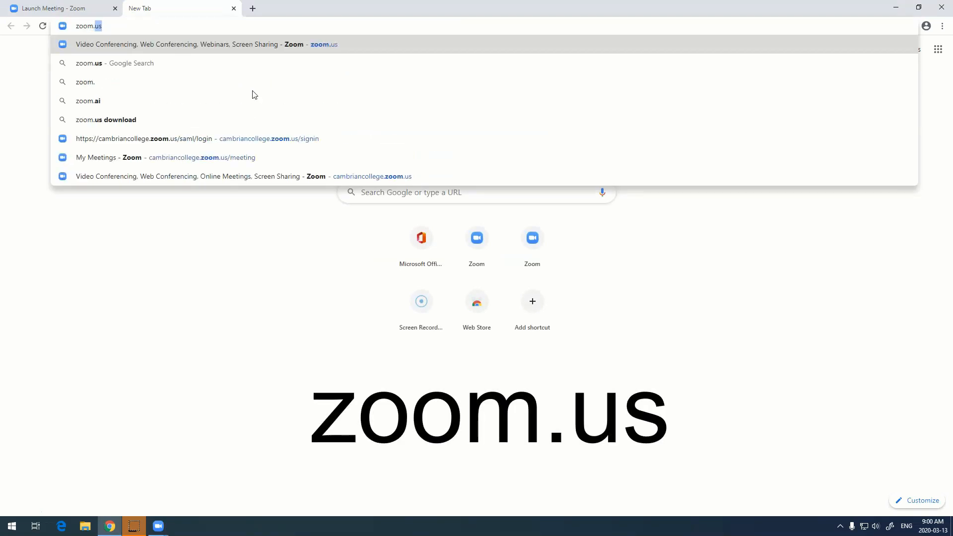
pyautogui.click(205, 44)
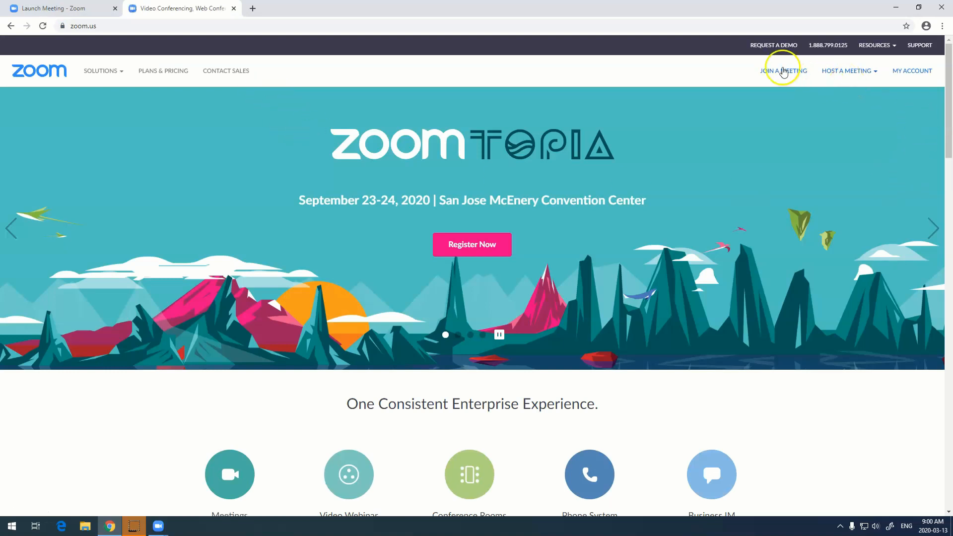
pyautogui.click(783, 70)
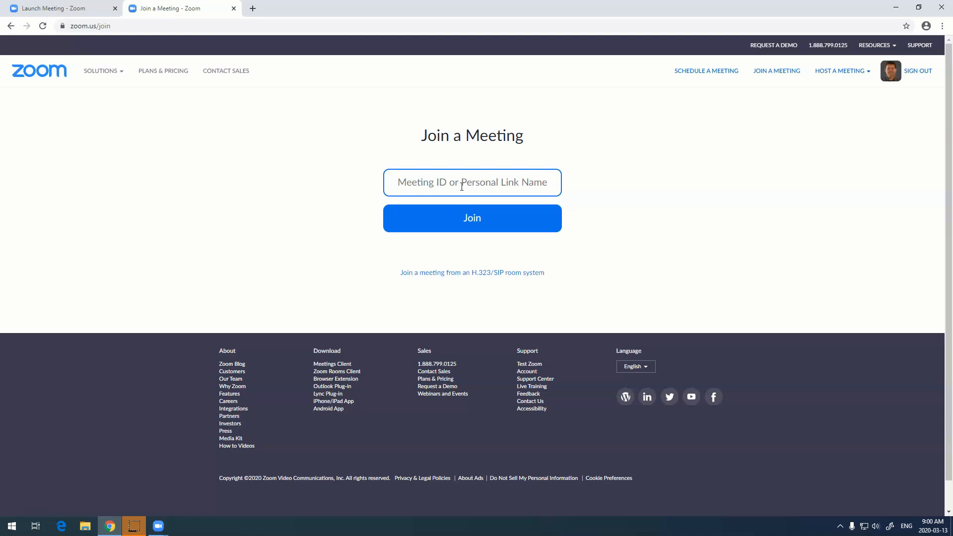
pyautogui.moveTo(609, 190)
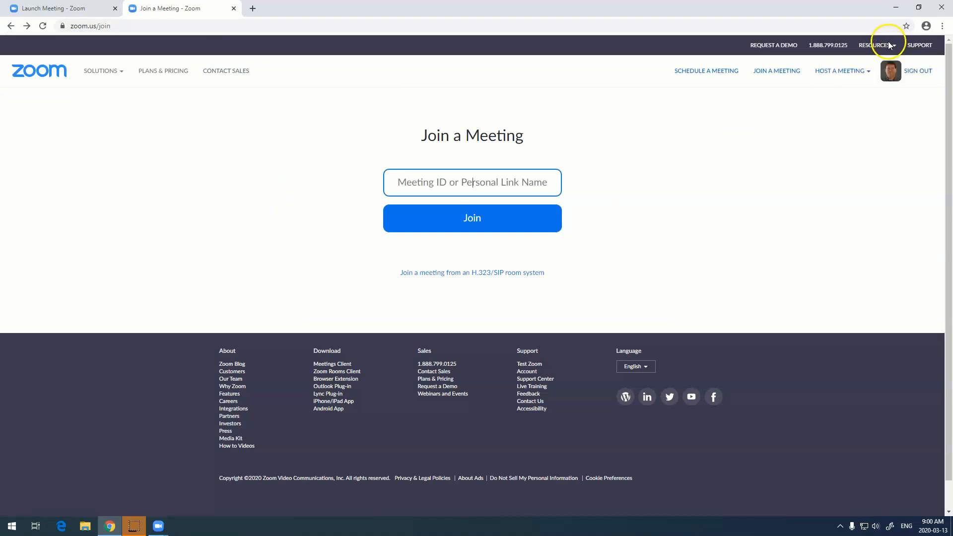
# Open Resources > Video Tutorials and scroll through the tutorial videos.
pyautogui.click(876, 44)
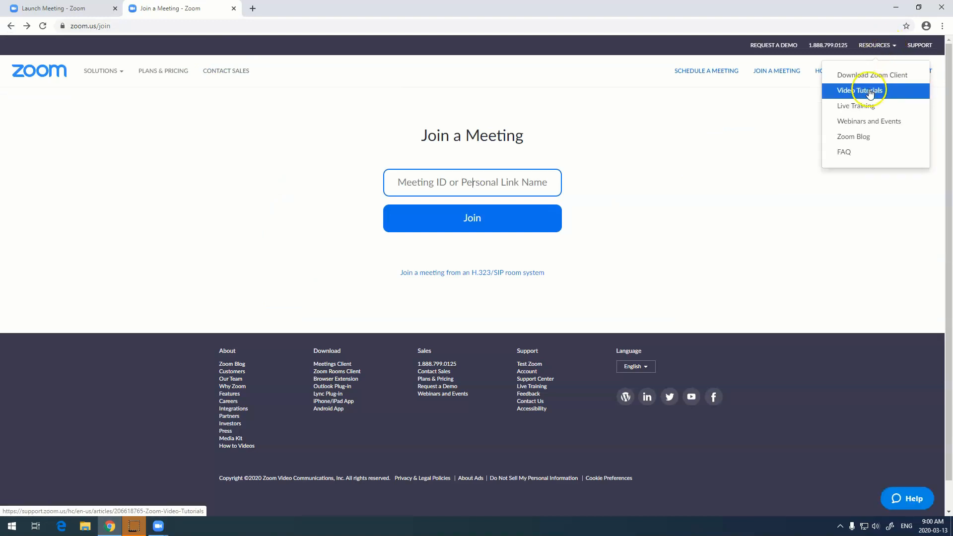
pyautogui.click(861, 90)
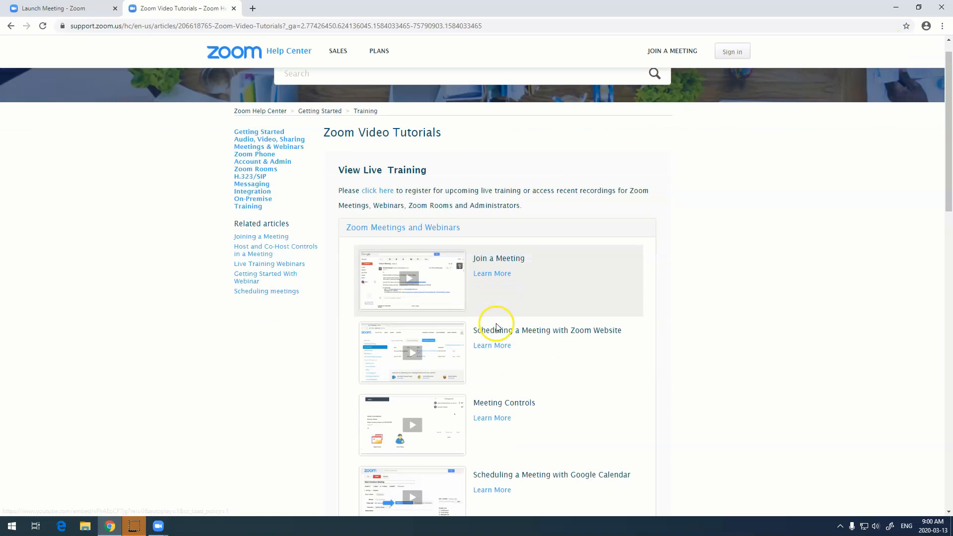
pyautogui.scroll(-3)
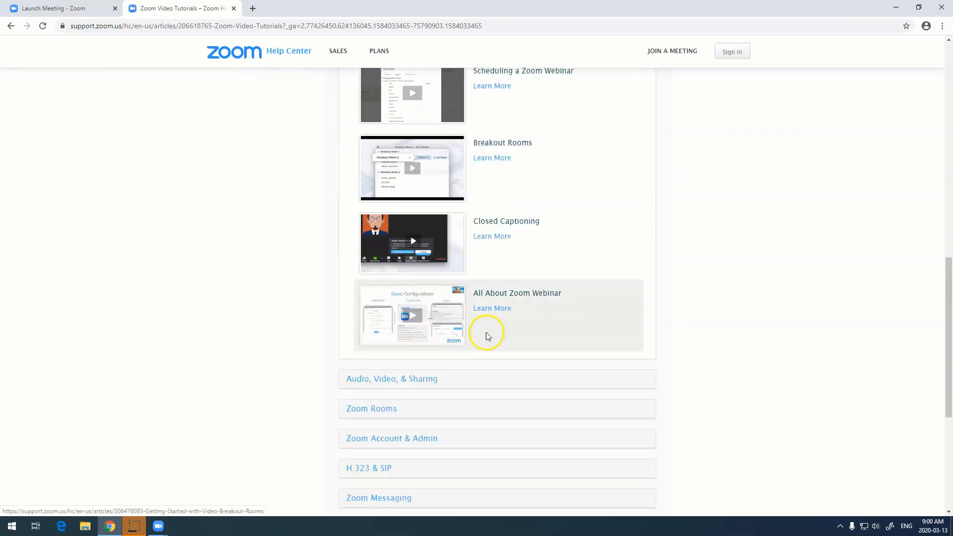
pyautogui.scroll(-3)
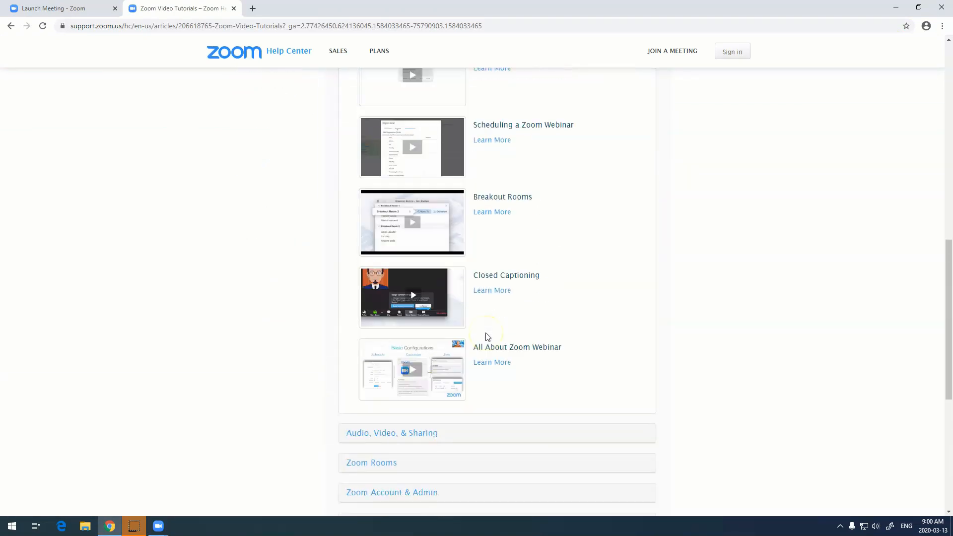
pyautogui.scroll(3)
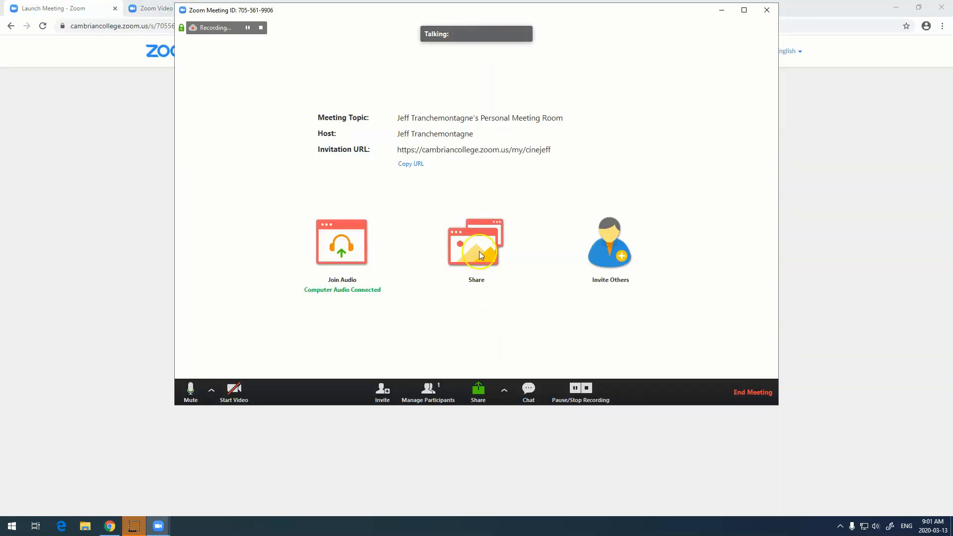
pyautogui.moveTo(481, 327)
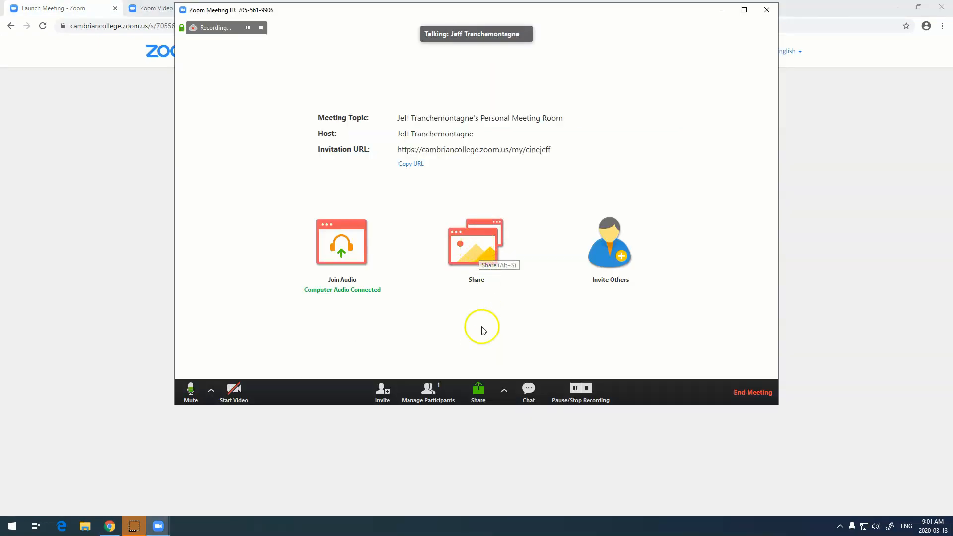
pyautogui.moveTo(482, 250)
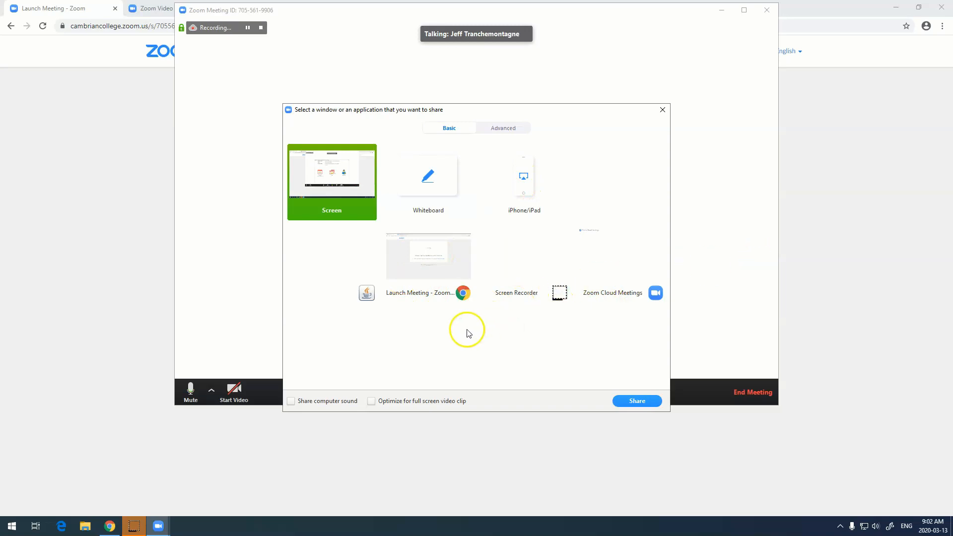
pyautogui.moveTo(400, 354)
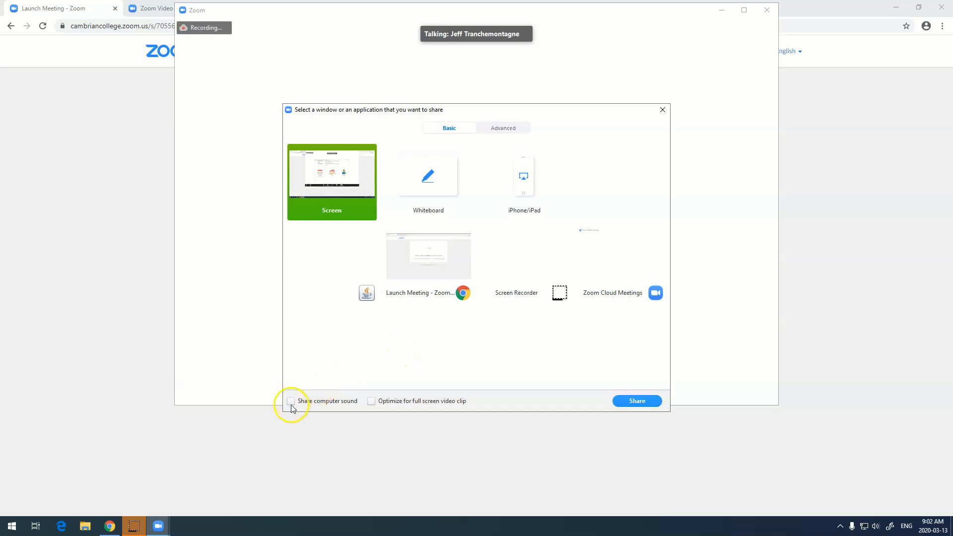
# Select full-screen sharing with computer sound enabled.
pyautogui.click(290, 401)
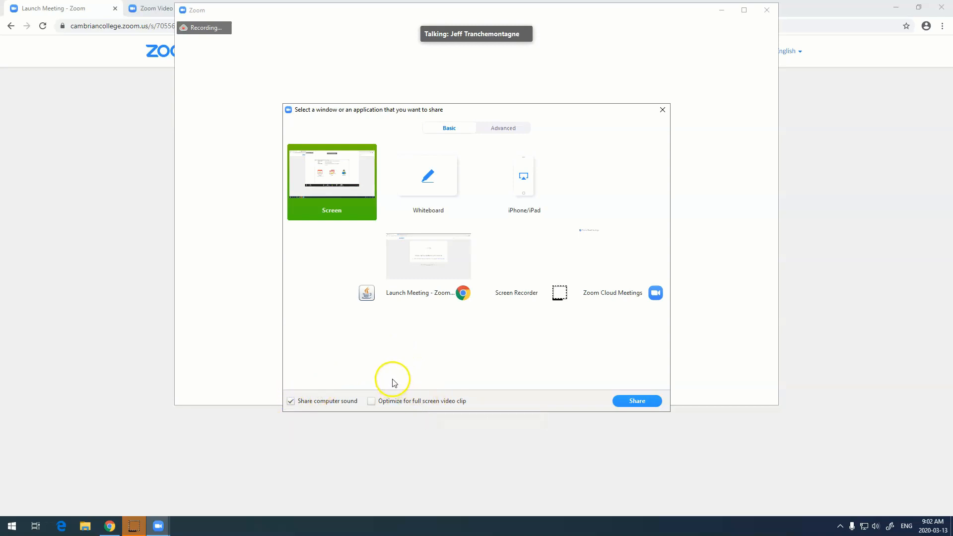
pyautogui.moveTo(393, 379)
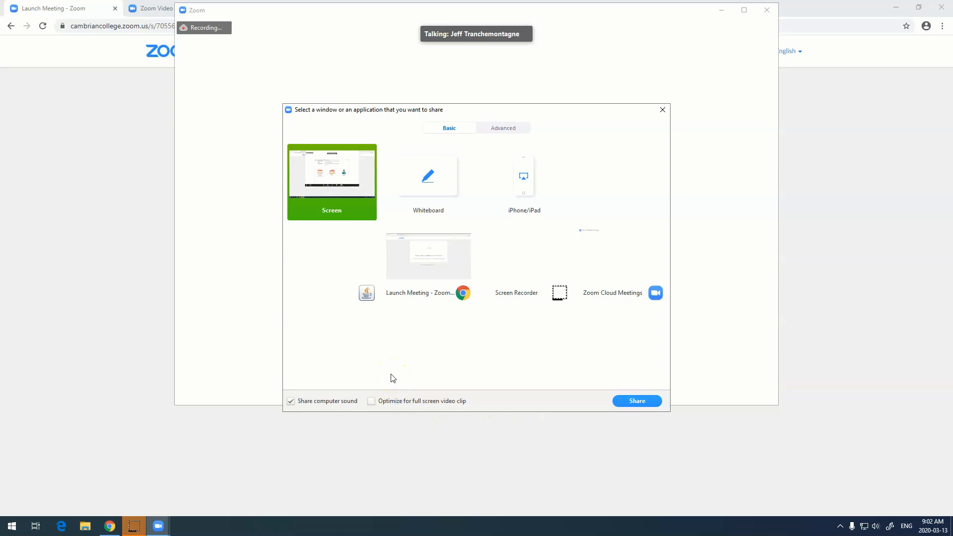
pyautogui.moveTo(292, 403)
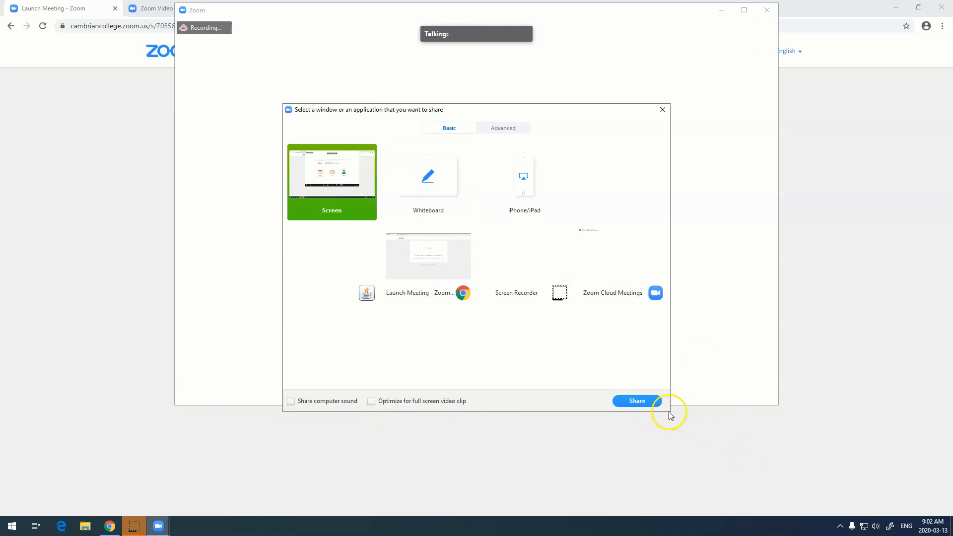
# Start sharing the whole screen with the meeting.
pyautogui.click(636, 401)
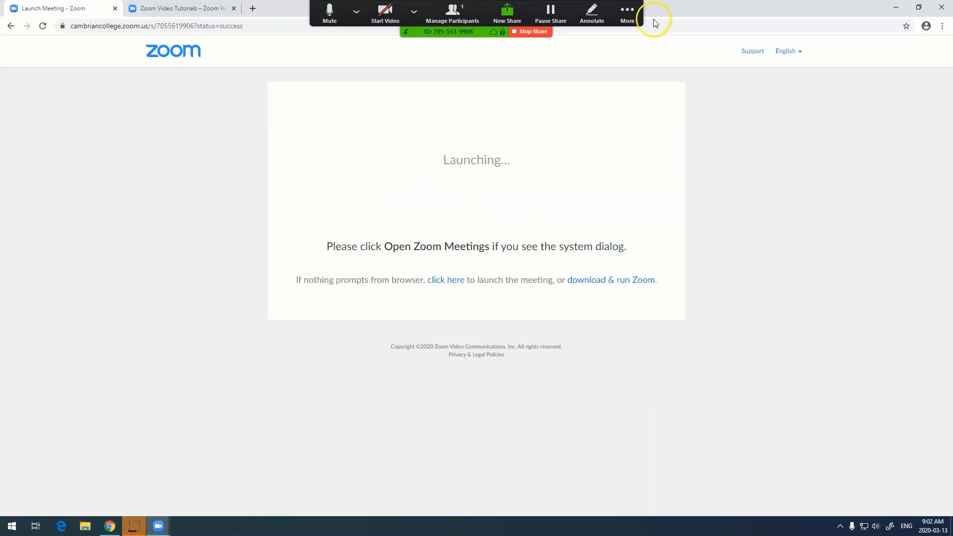
pyautogui.moveTo(504, 53)
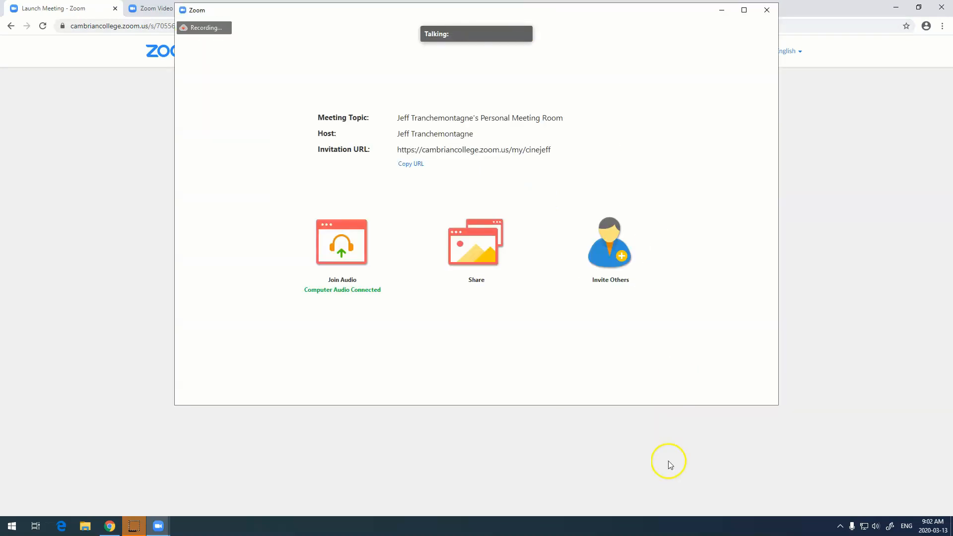
pyautogui.moveTo(476, 392)
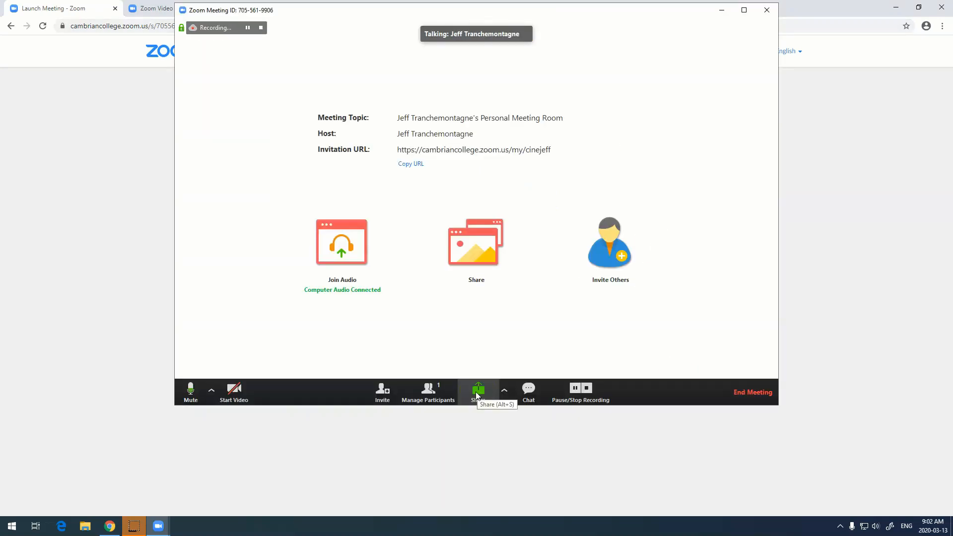
pyautogui.moveTo(428, 392)
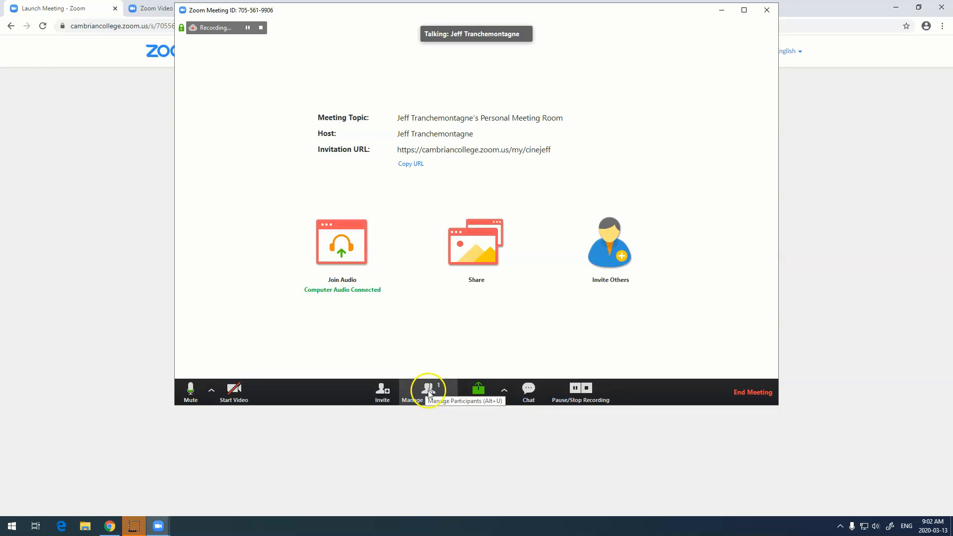
# Open the Participants panel, showing only the host, and choose Mute All.
pyautogui.click(427, 389)
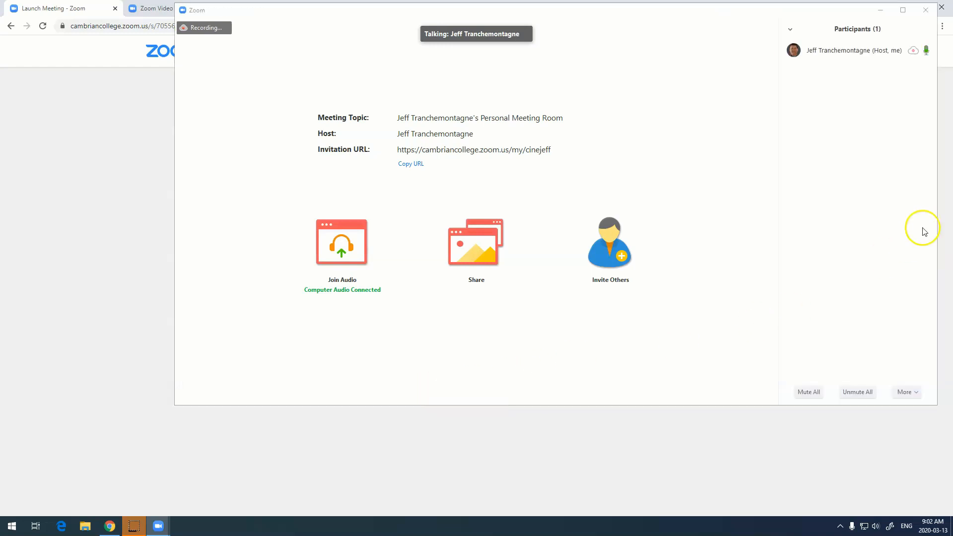
pyautogui.moveTo(838, 274)
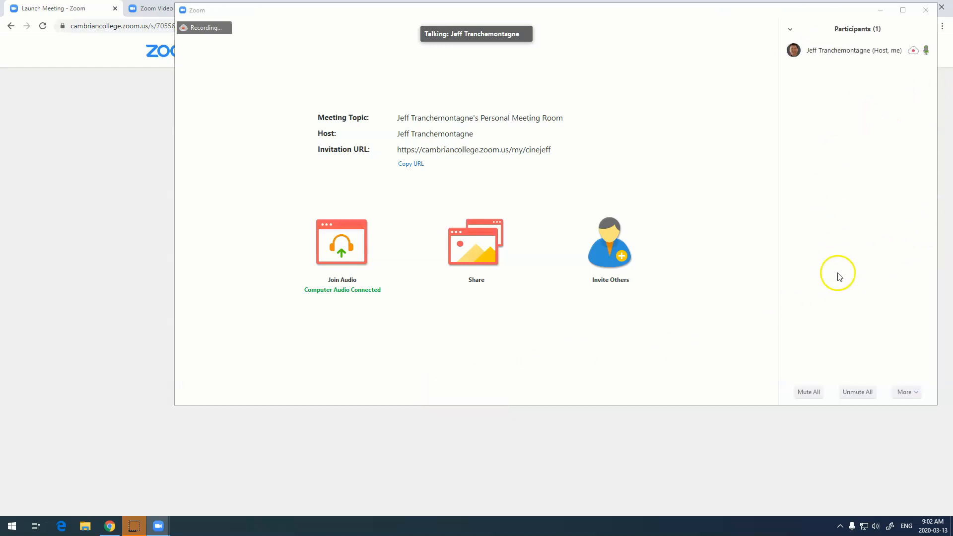
pyautogui.moveTo(821, 311)
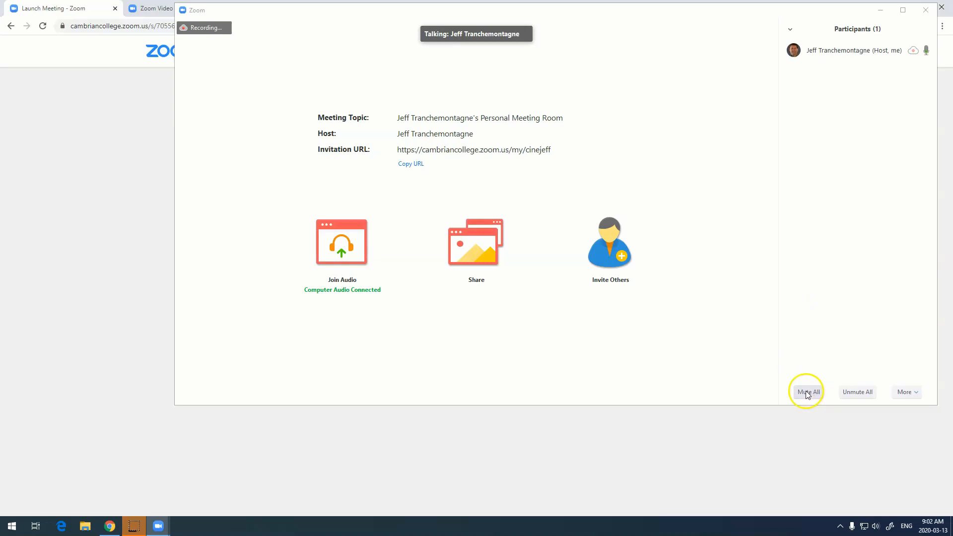
pyautogui.click(807, 392)
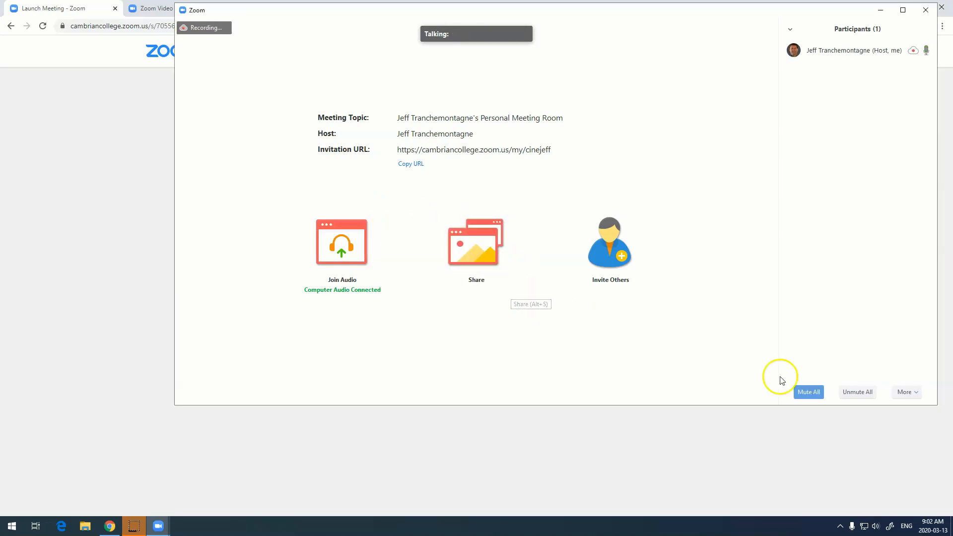
# Toggle letting participants unmute themselves and confirm muting all participants.
pyautogui.click(809, 392)
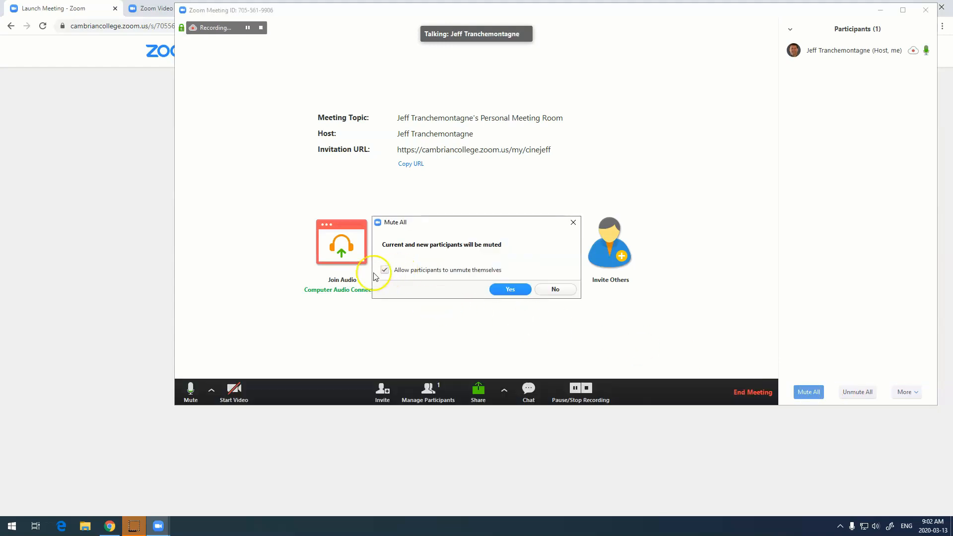
pyautogui.moveTo(483, 277)
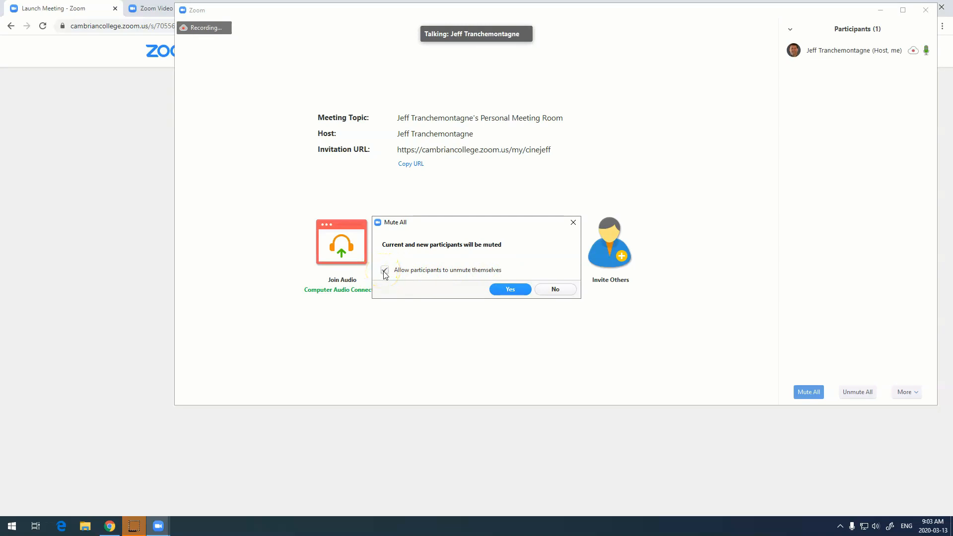
pyautogui.click(384, 270)
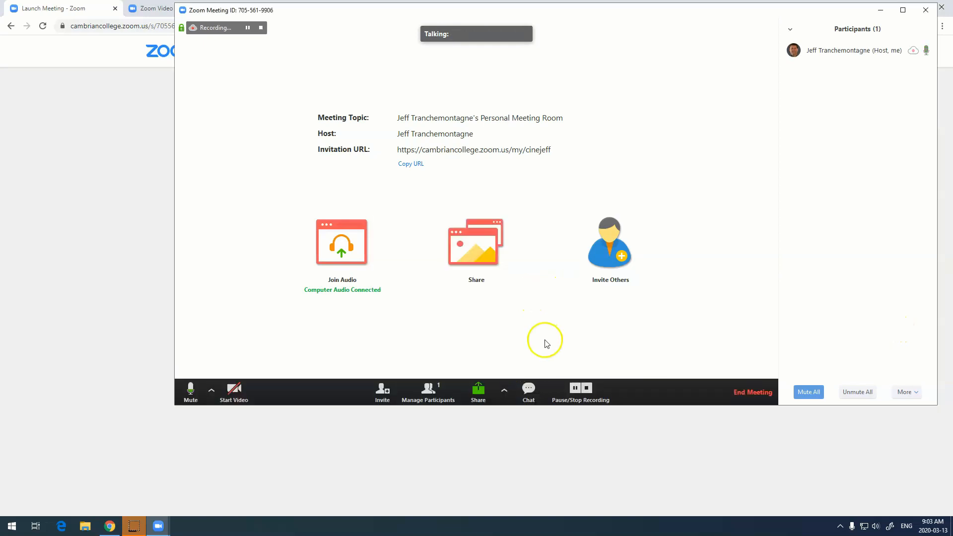
pyautogui.moveTo(527, 389)
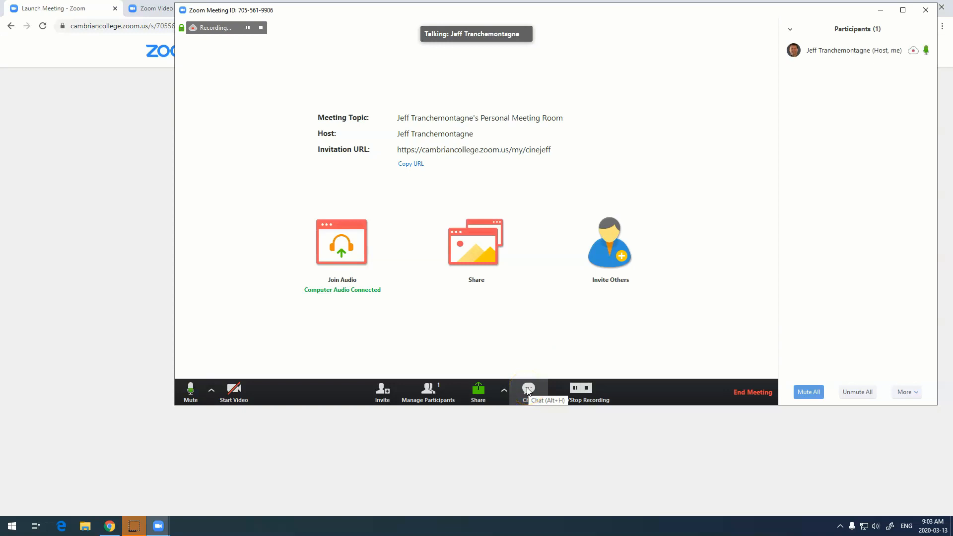
# Send 'aldsfsldkjflkasd' to Everyone in the meeting's group chat.
pyautogui.click(527, 389)
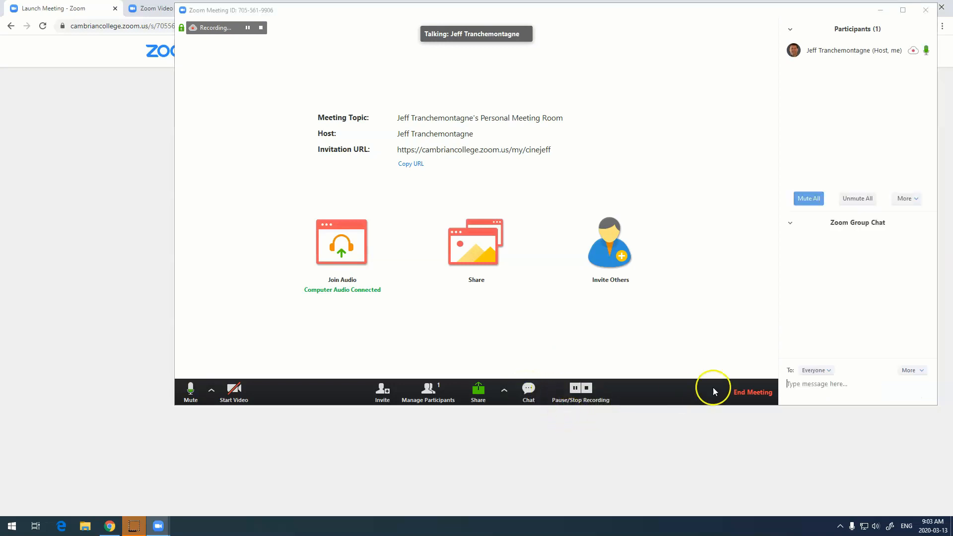
pyautogui.click(816, 370)
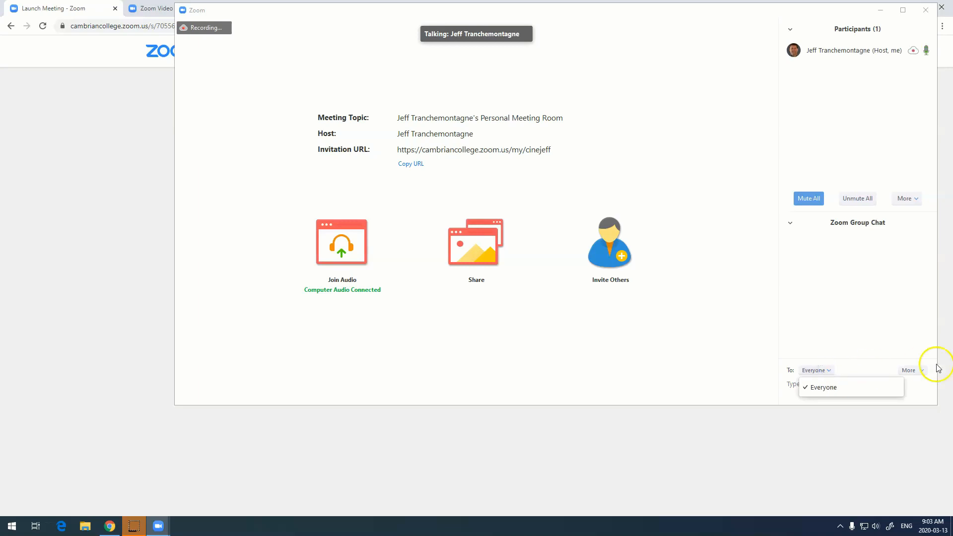
pyautogui.click(908, 370)
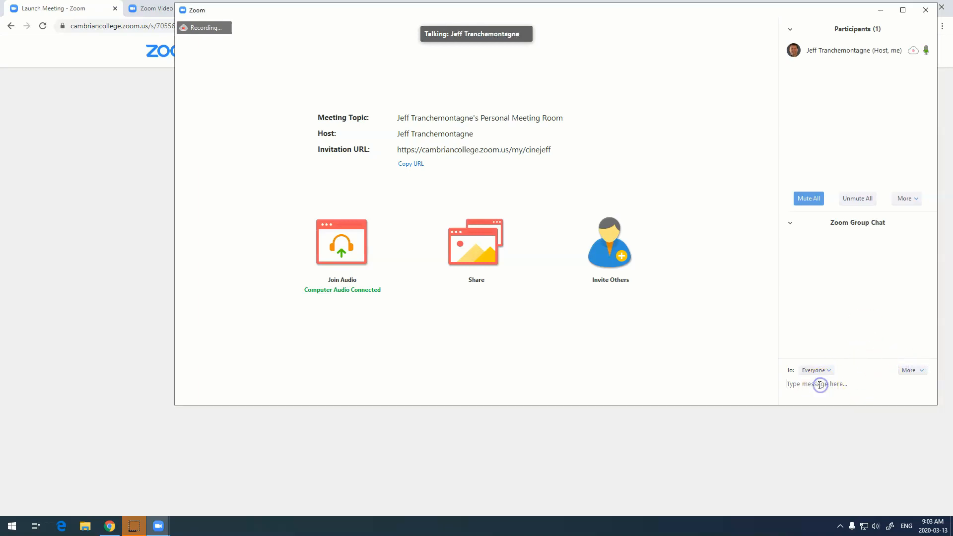
pyautogui.write('aldsfsldkjflkasd')
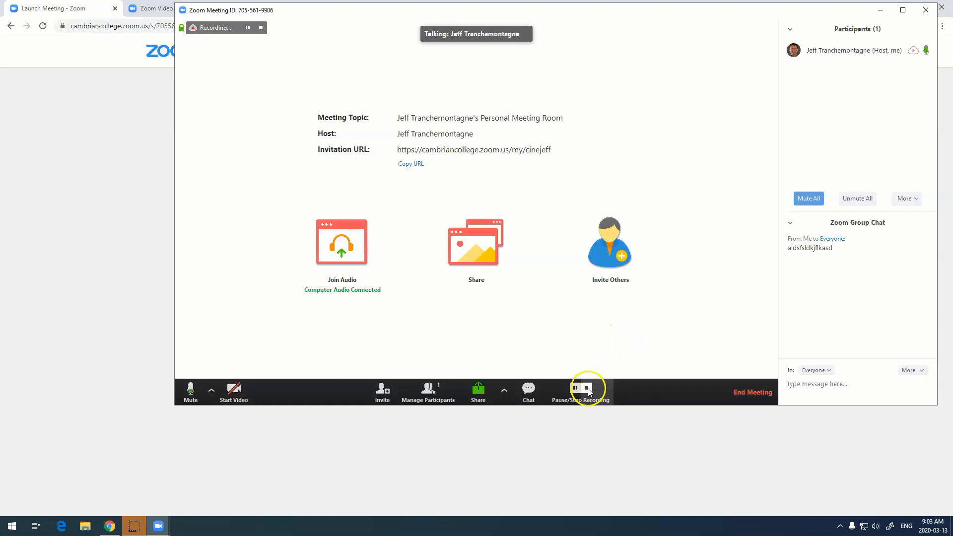
# Stop the cloud recording and confirm the stop prompt.
pyautogui.click(584, 387)
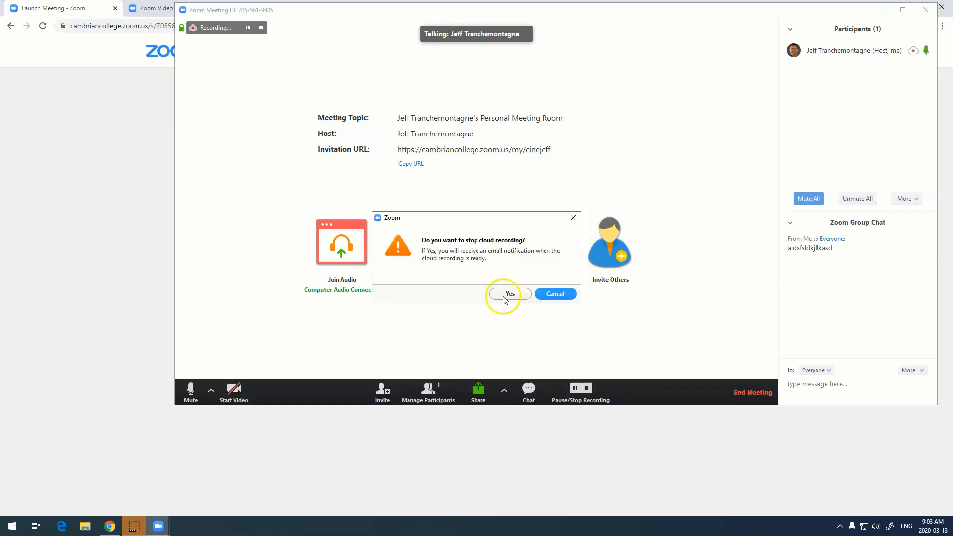
pyautogui.click(509, 293)
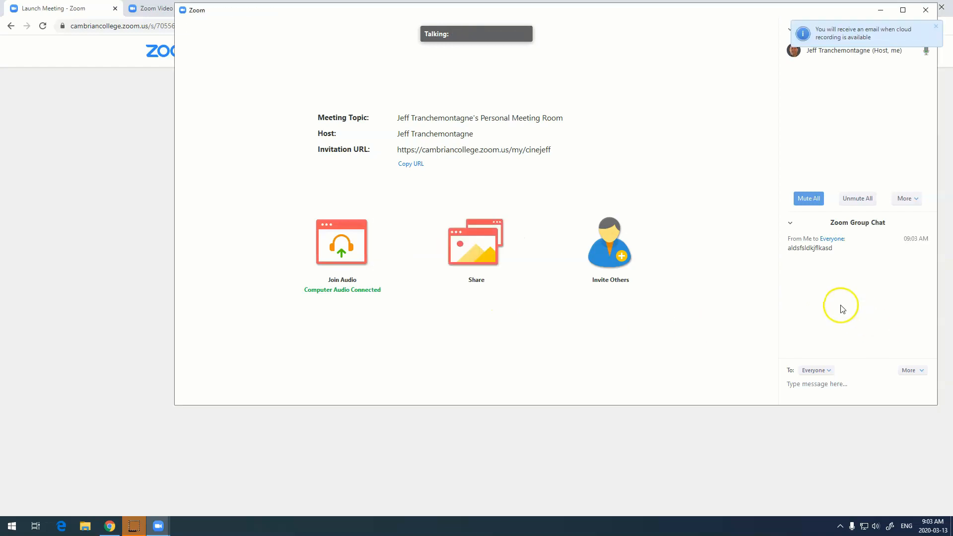
pyautogui.moveTo(826, 48)
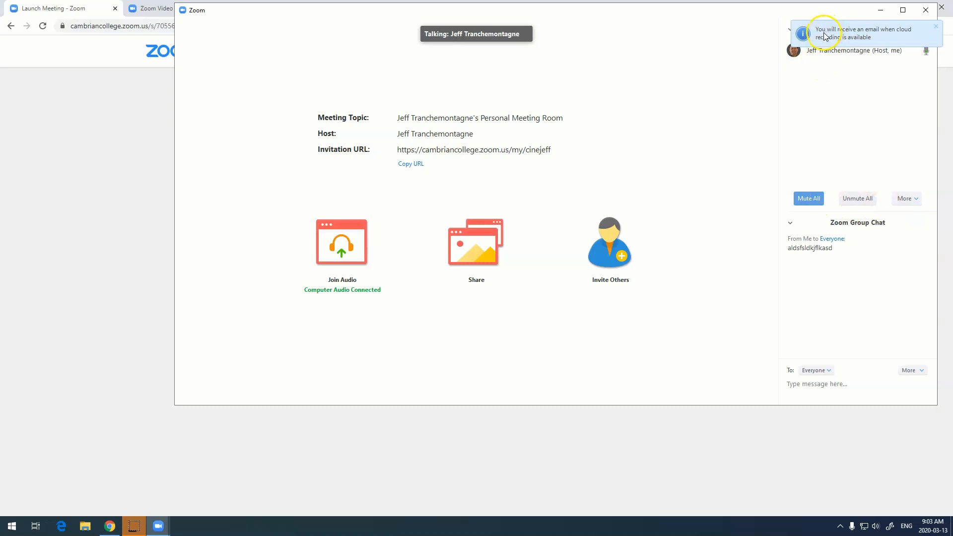
pyautogui.moveTo(868, 41)
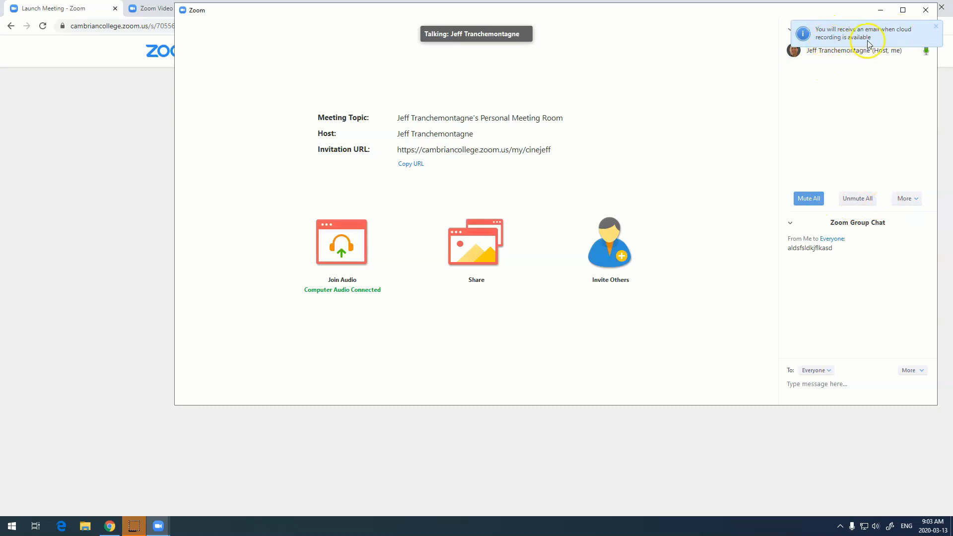
pyautogui.moveTo(566, 173)
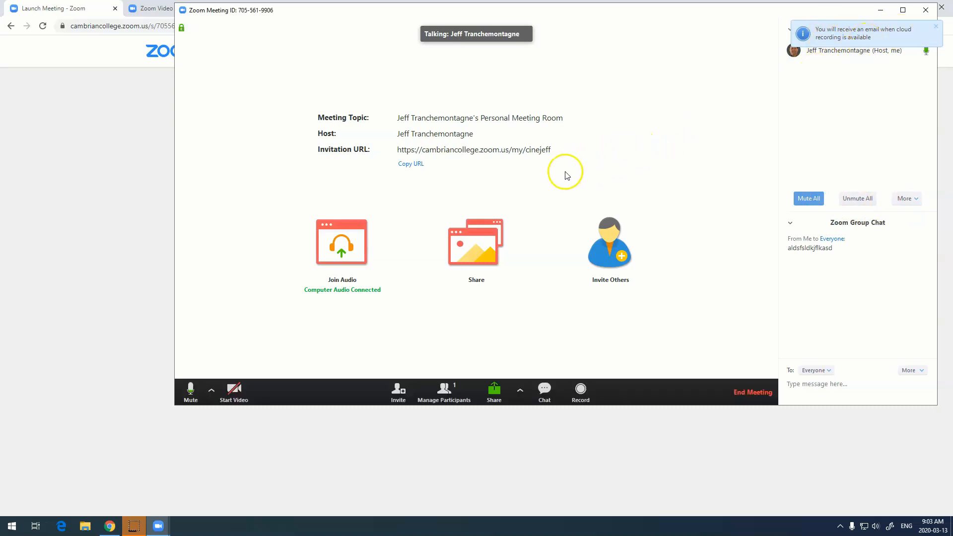
pyautogui.moveTo(566, 175)
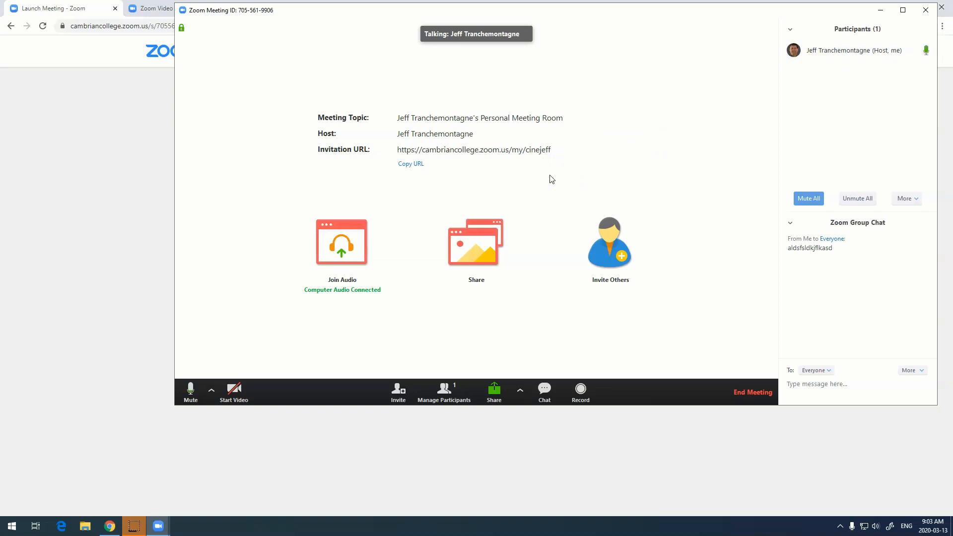
pyautogui.moveTo(545, 179)
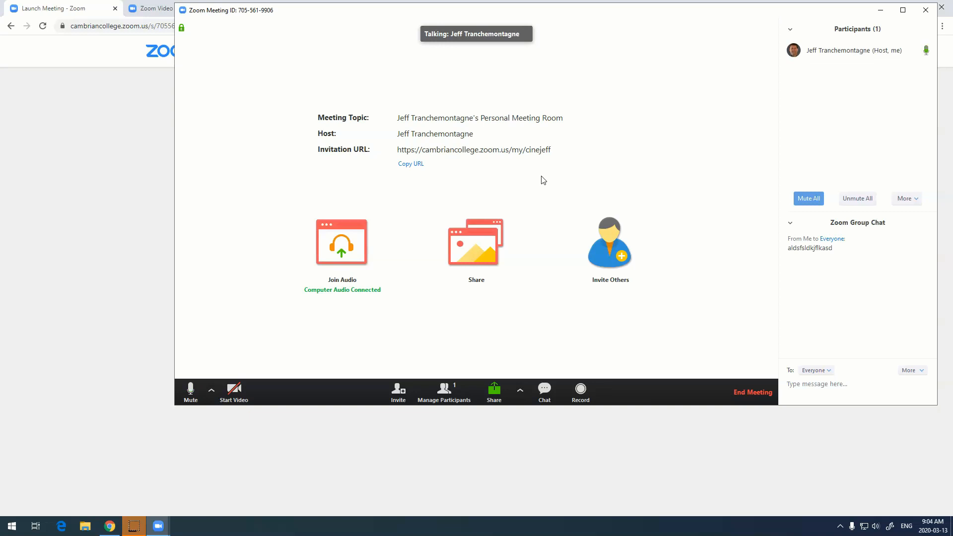
pyautogui.moveTo(537, 181)
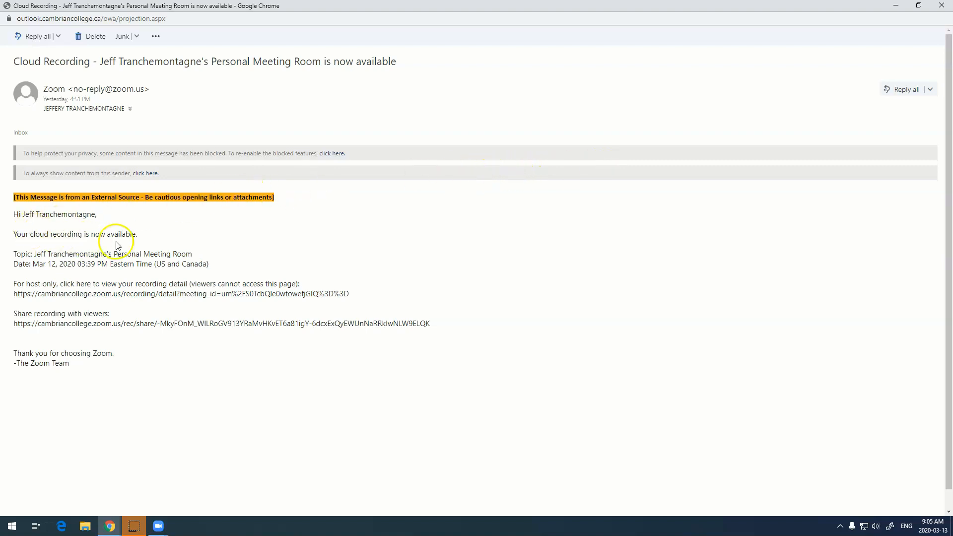
pyautogui.moveTo(189, 263)
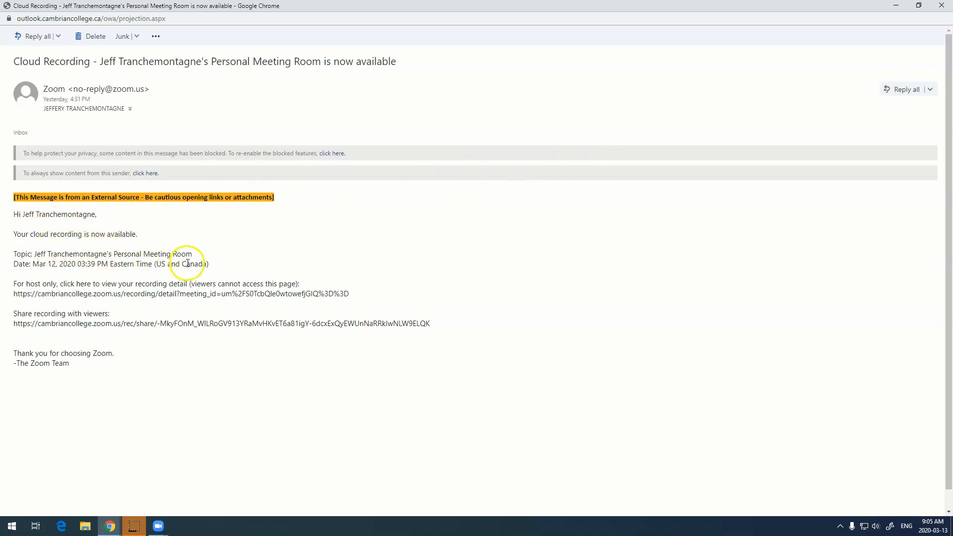
# Select the 'Share recording with viewers' link in Zoom's recording email.
pyautogui.doubleClick(216, 323)
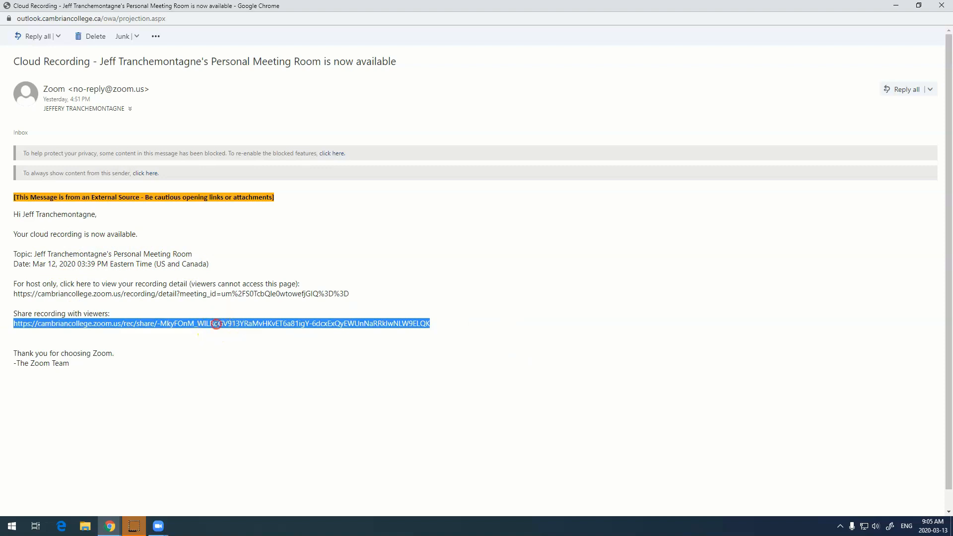
pyautogui.moveTo(412, 129)
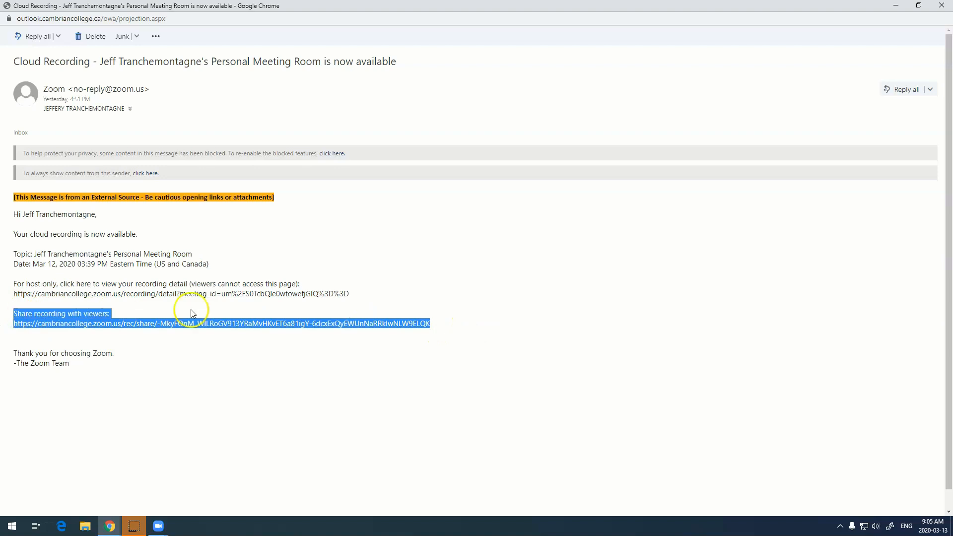
pyautogui.moveTo(377, 271)
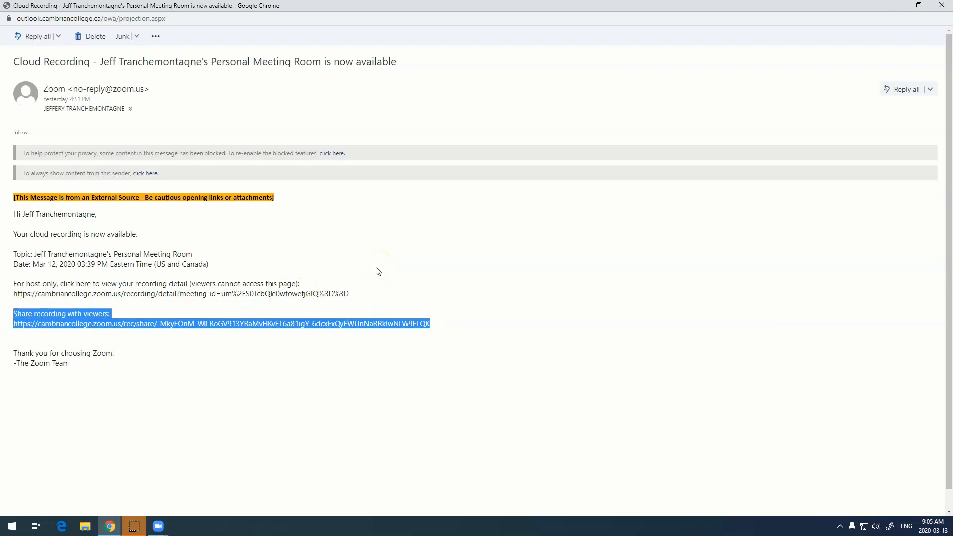
pyautogui.moveTo(371, 272)
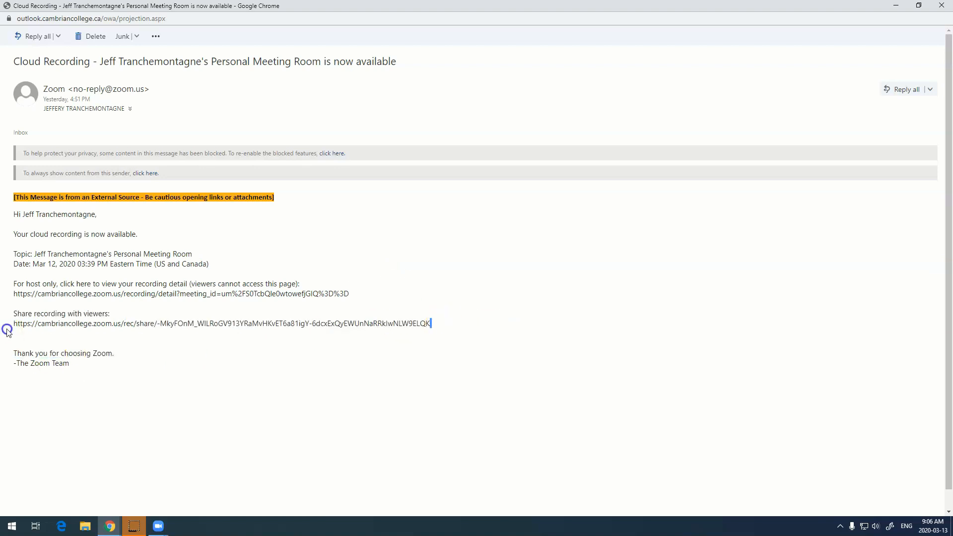
# Save a 00:00:01–00:00:07 playback range, then reopen range editing.
pyautogui.click(222, 323)
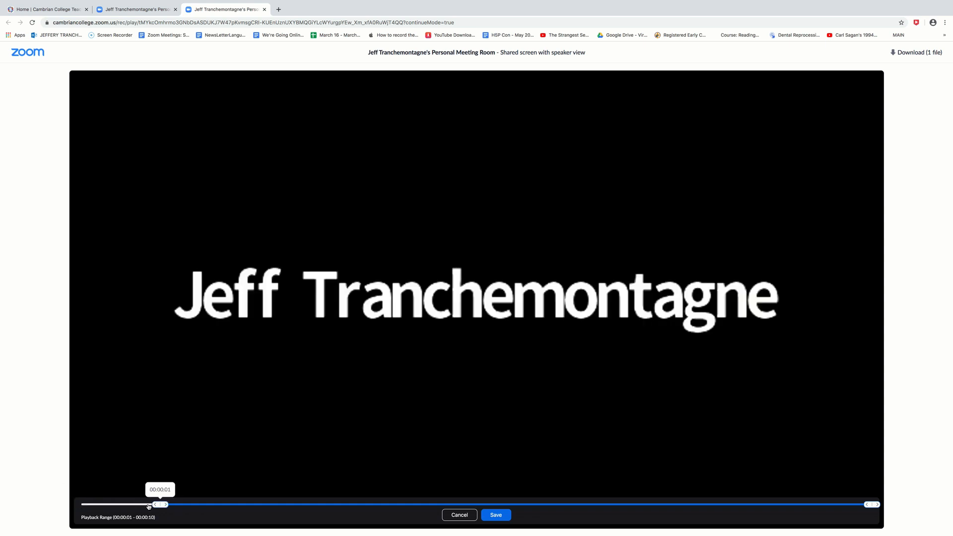
pyautogui.moveTo(255, 504)
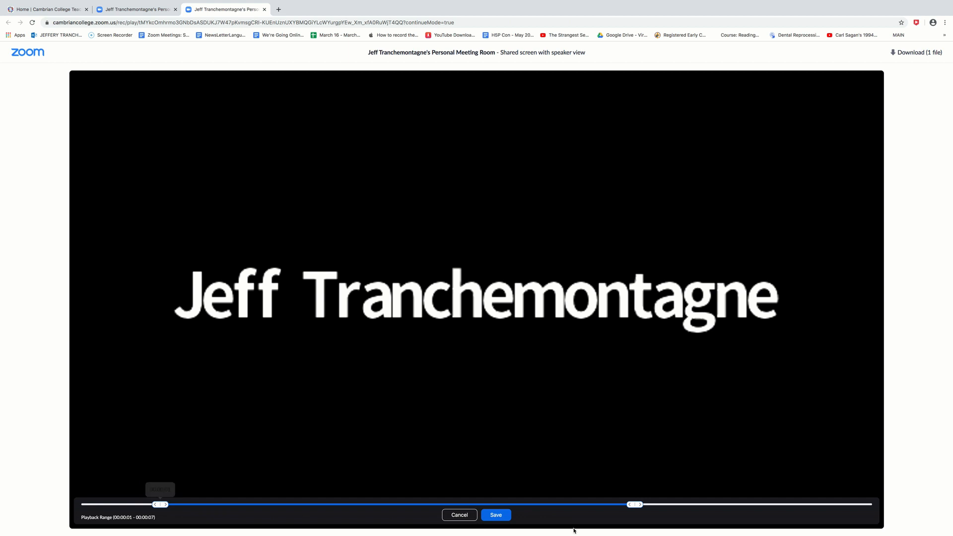
pyautogui.click(495, 515)
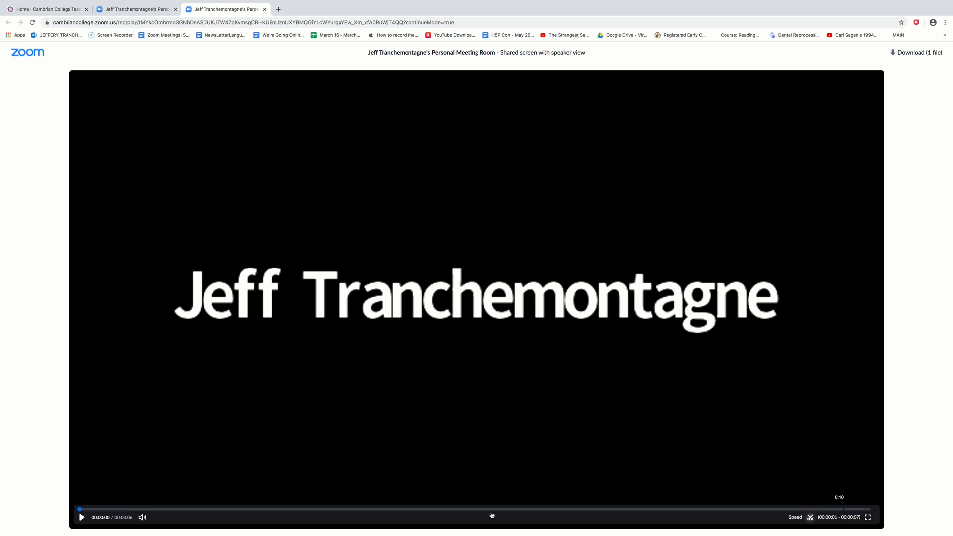
pyautogui.moveTo(731, 523)
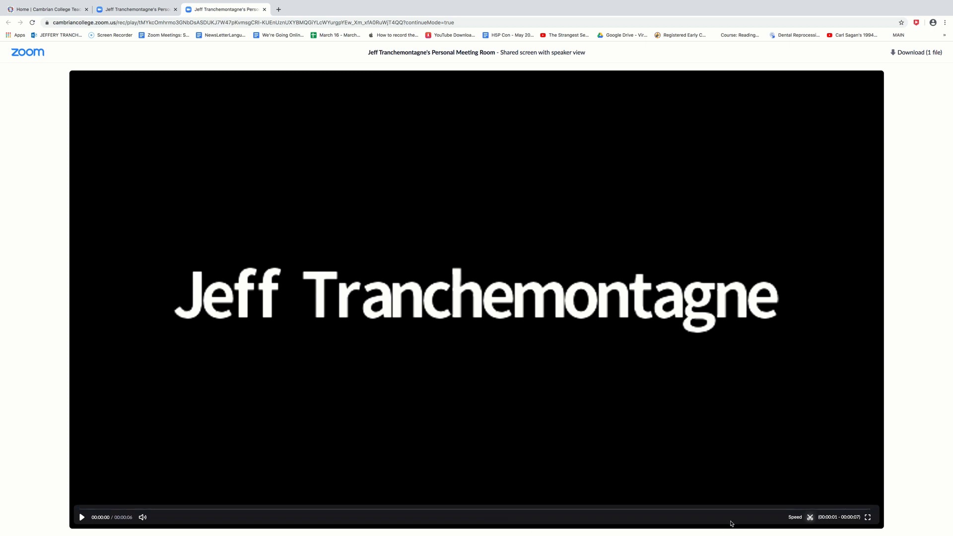
pyautogui.click(809, 517)
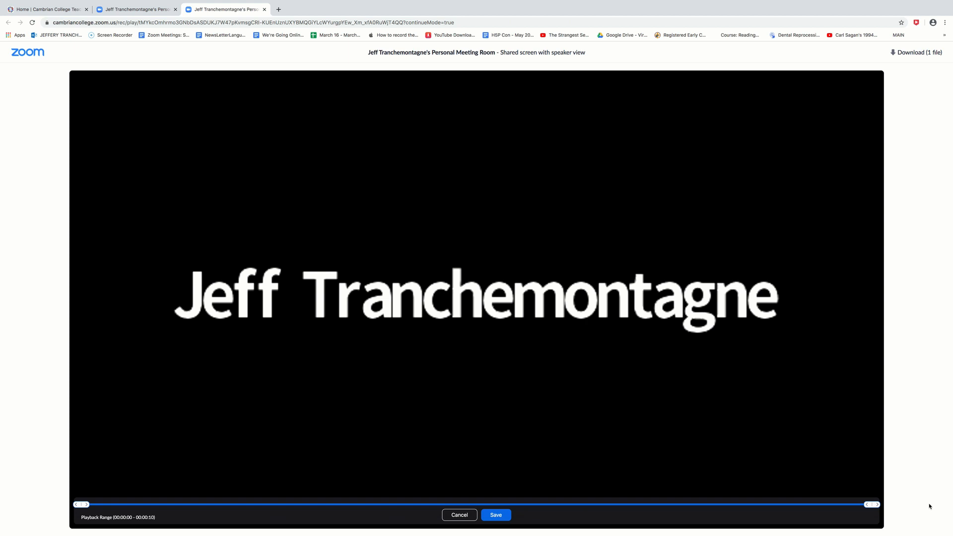
pyautogui.moveTo(739, 502)
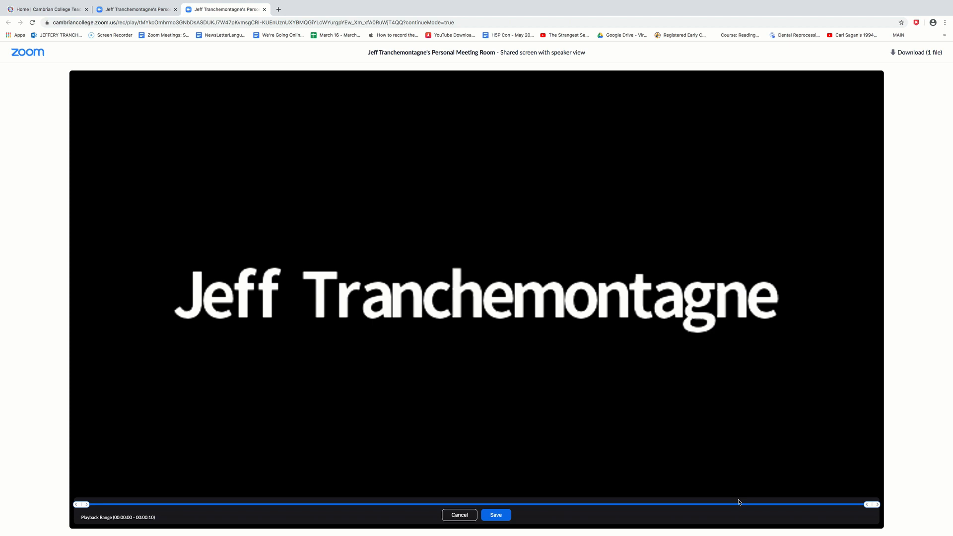
pyautogui.moveTo(728, 507)
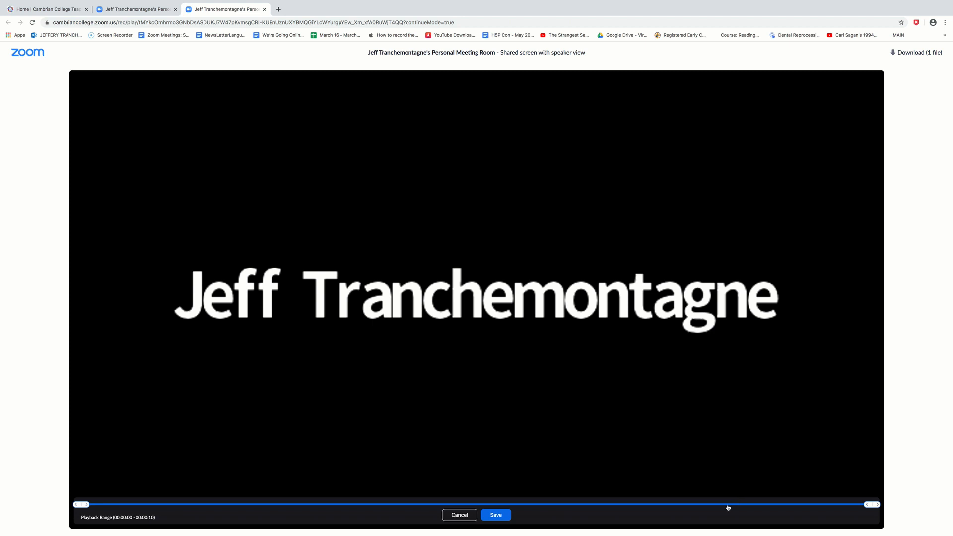